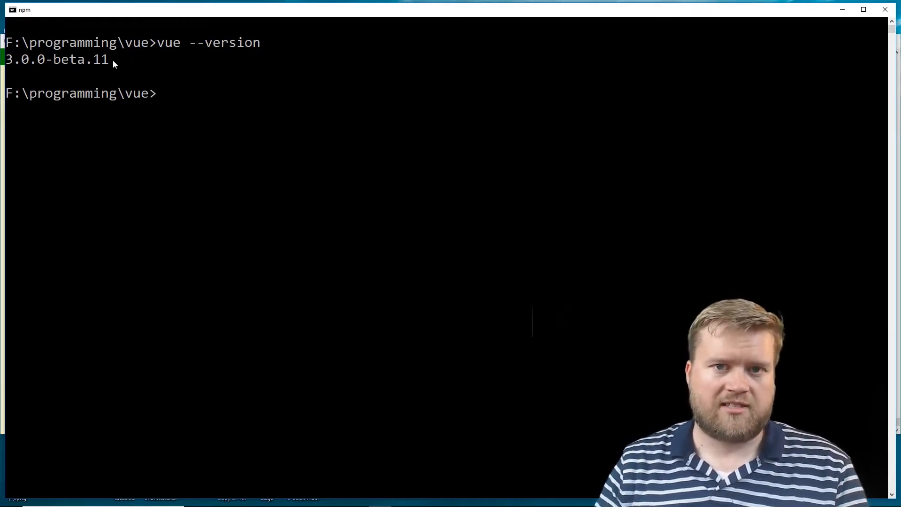
Run vue create my-proj-wallaby-1 in the Command Prompt
left_click(167, 41)
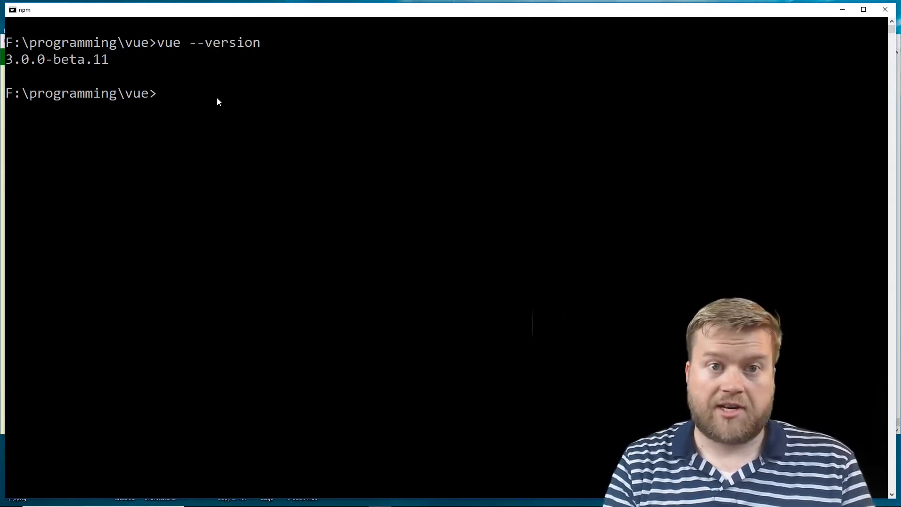
type("vue c")
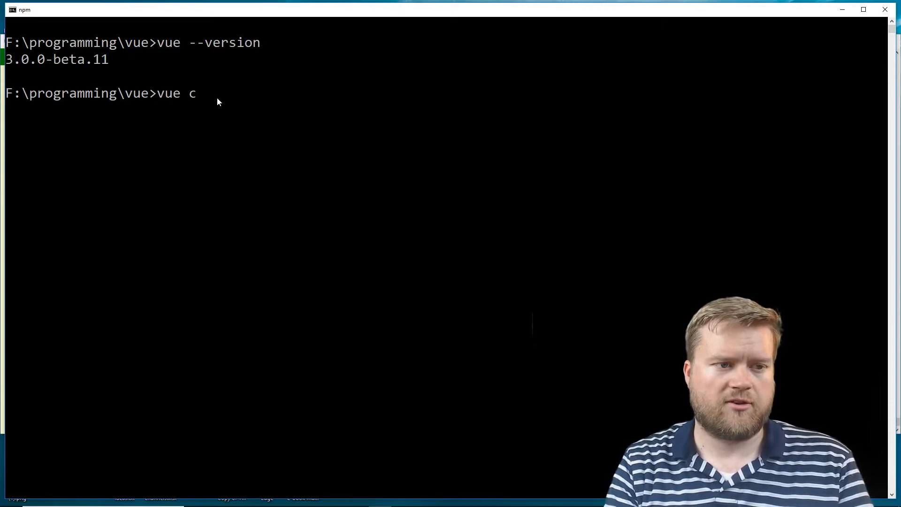
type("reate")
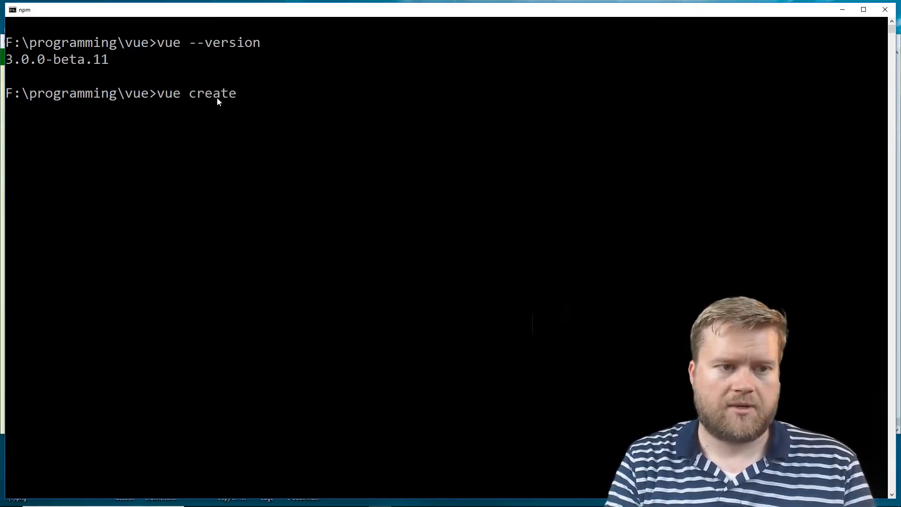
type("my-proj-wall")
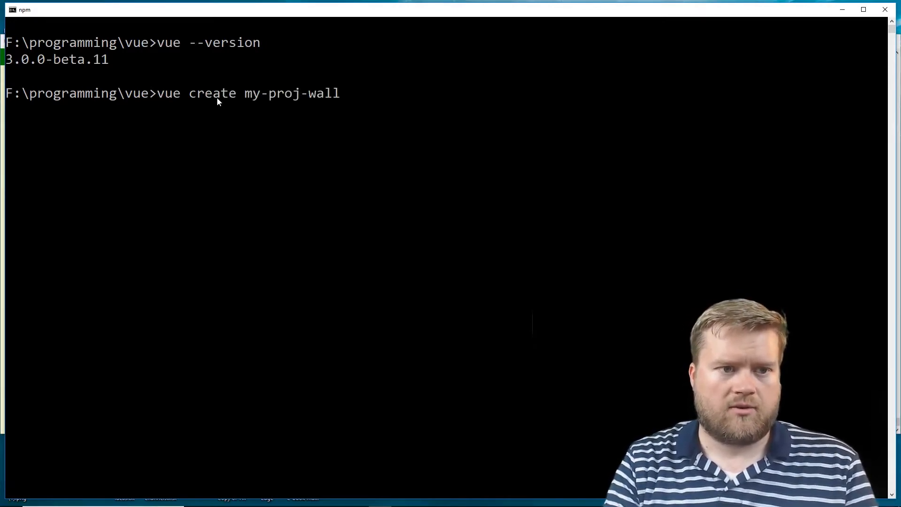
type("aby-1")
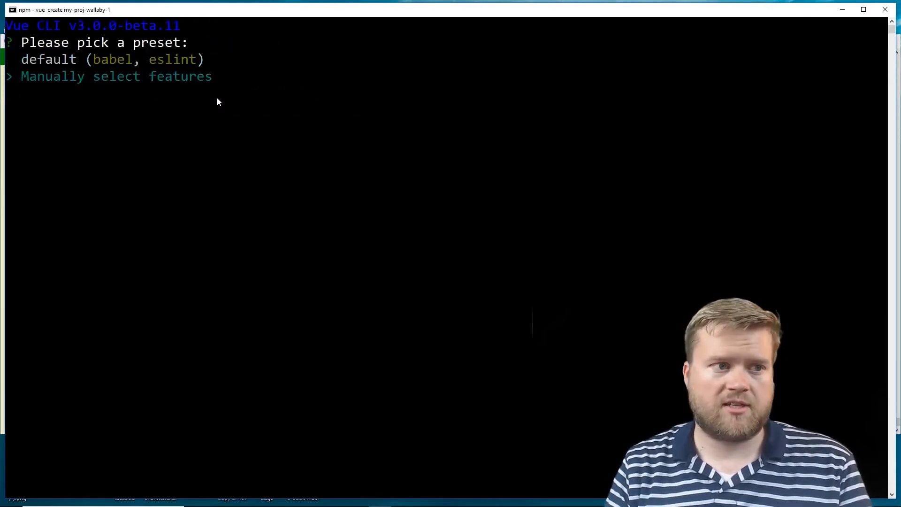
Manually pick Babel and Jest unit testing, skip the preset, and cd into the project
key("enter")
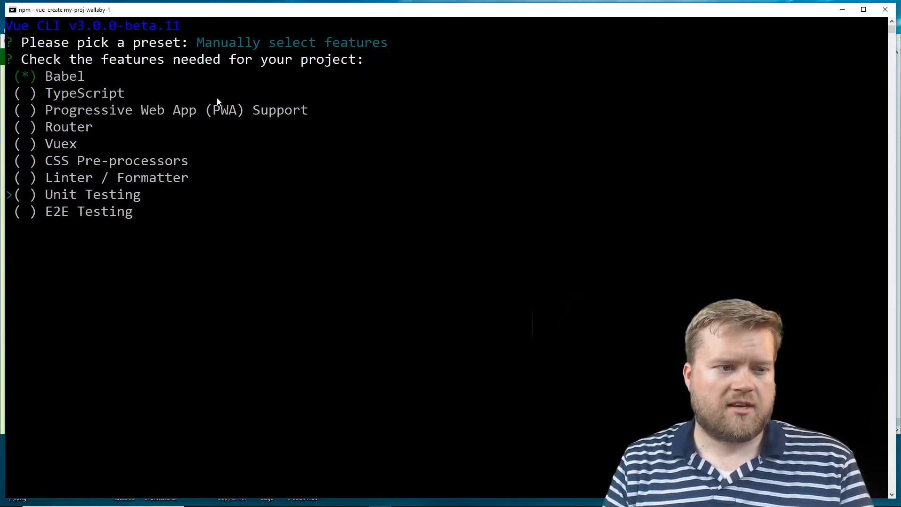
key("space")
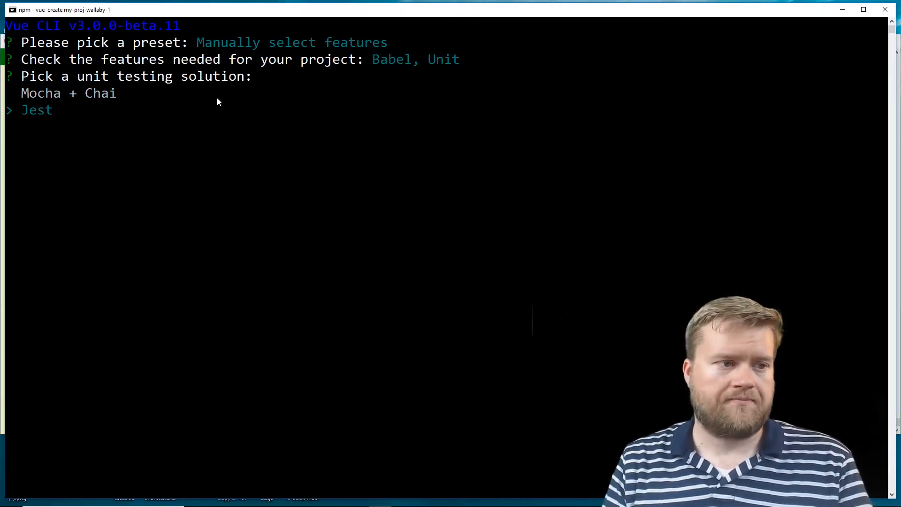
key("Enter")
type("n")
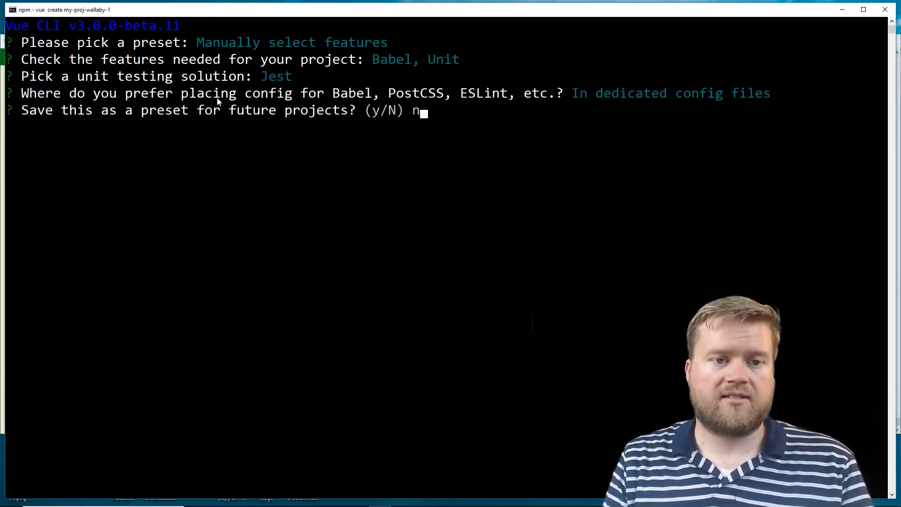
key("enter")
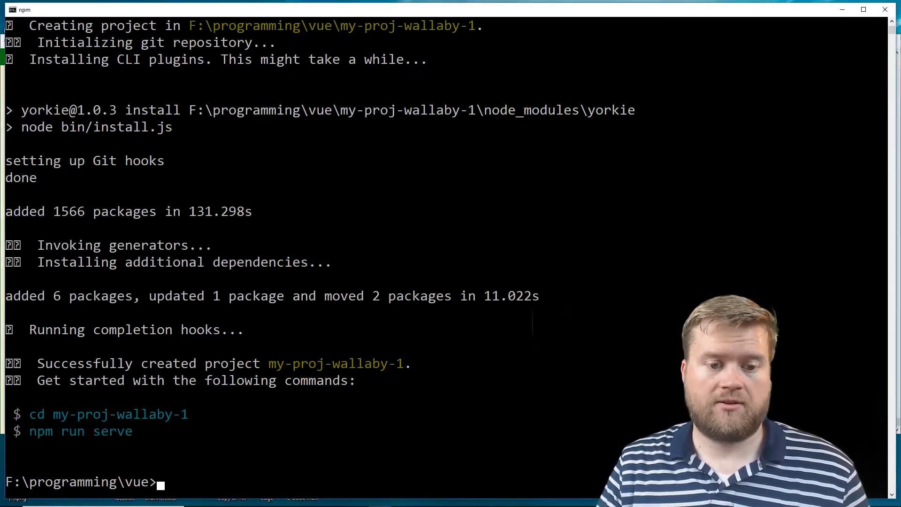
type("cd my")
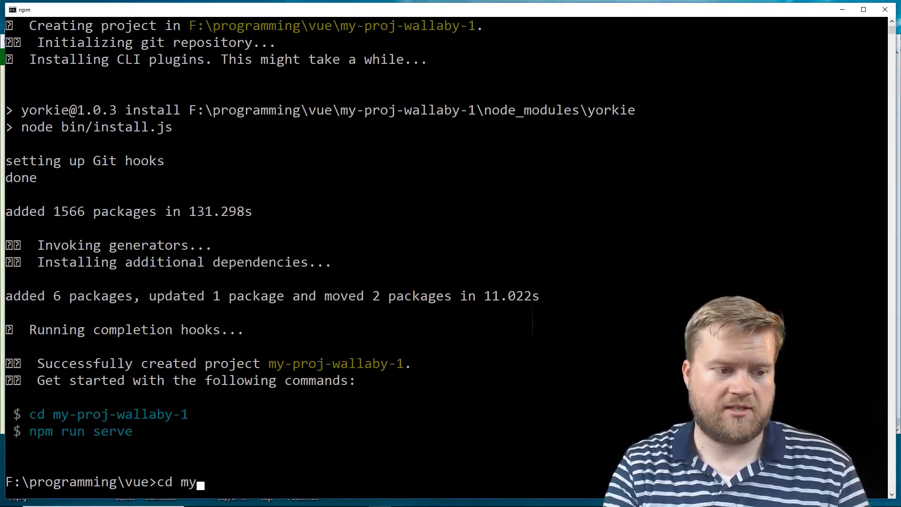
type("-proj-split")
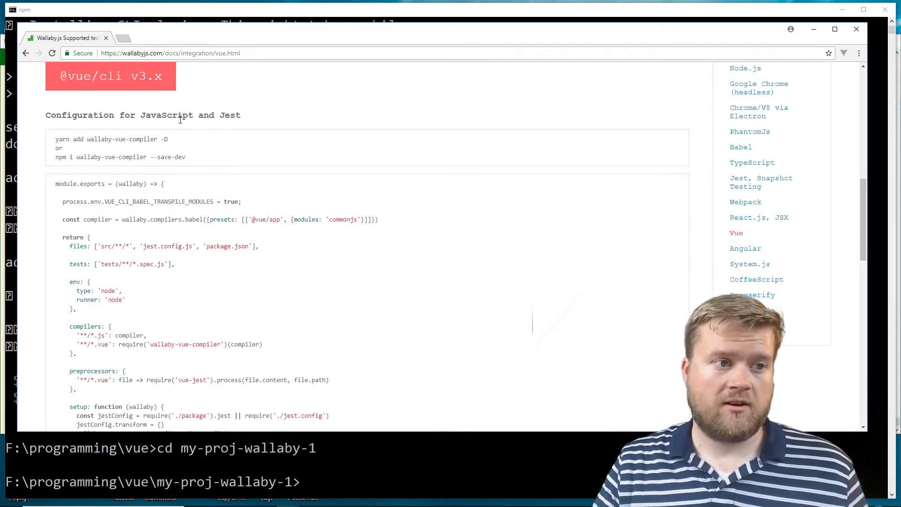
left_click_drag(55, 157, 109, 156)
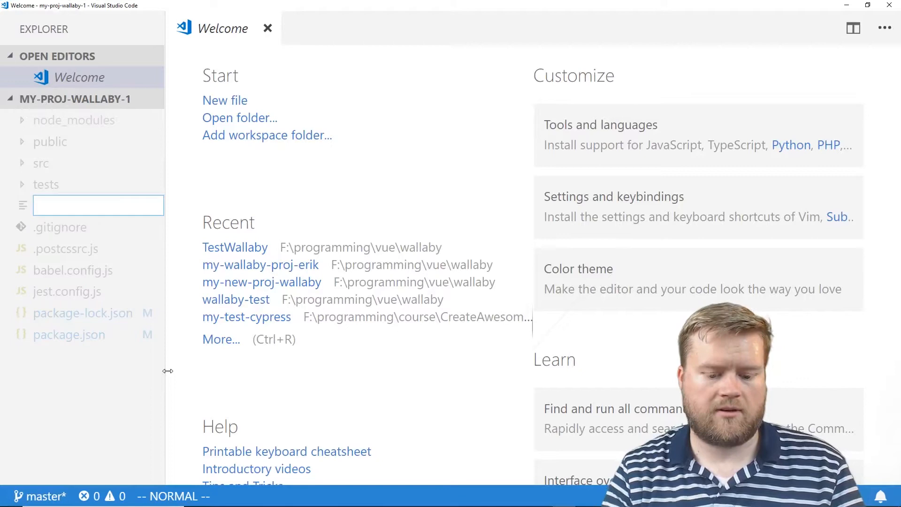
Create wallaby.js and copy the Wallaby Jest config block from the docs
type("wallaby.j")
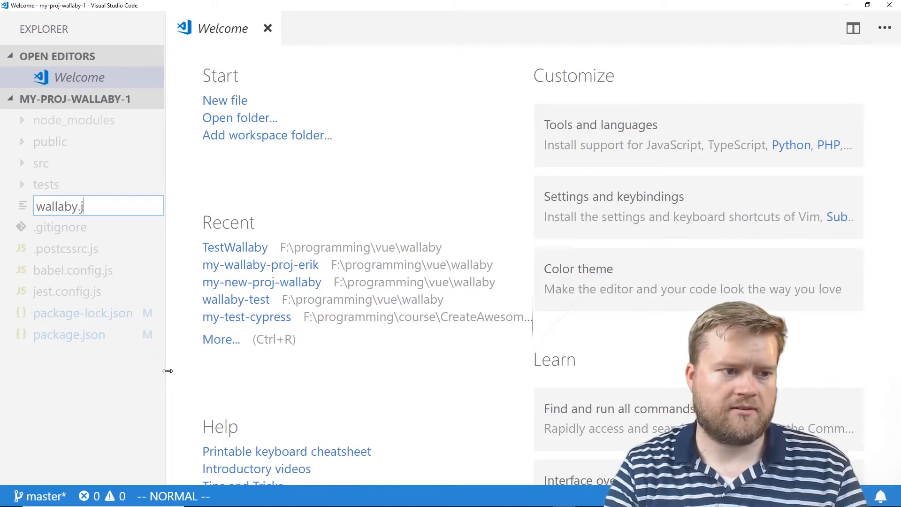
key("Enter")
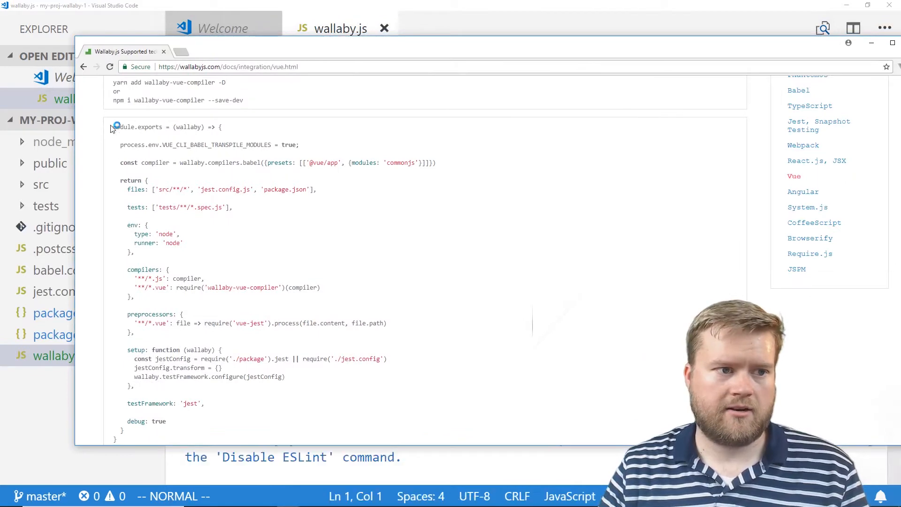
left_click_drag(115, 128, 299, 435)
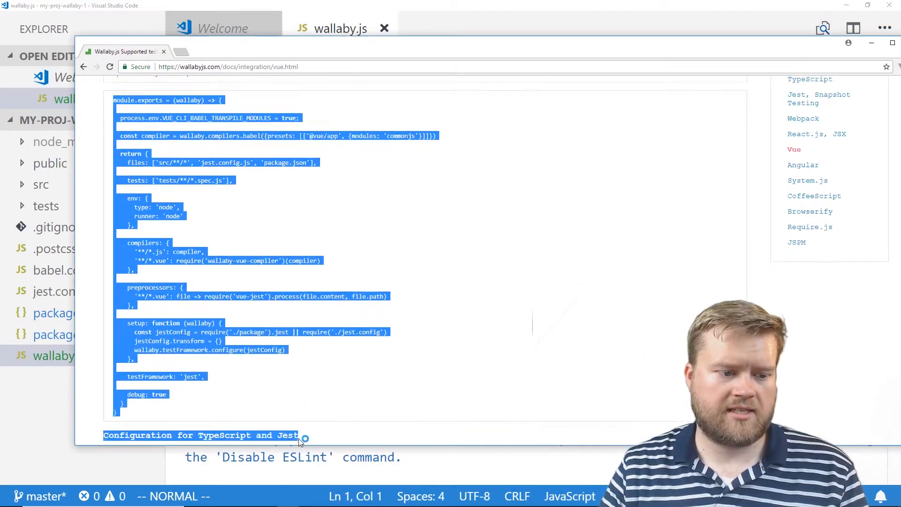
scroll("down", 3)
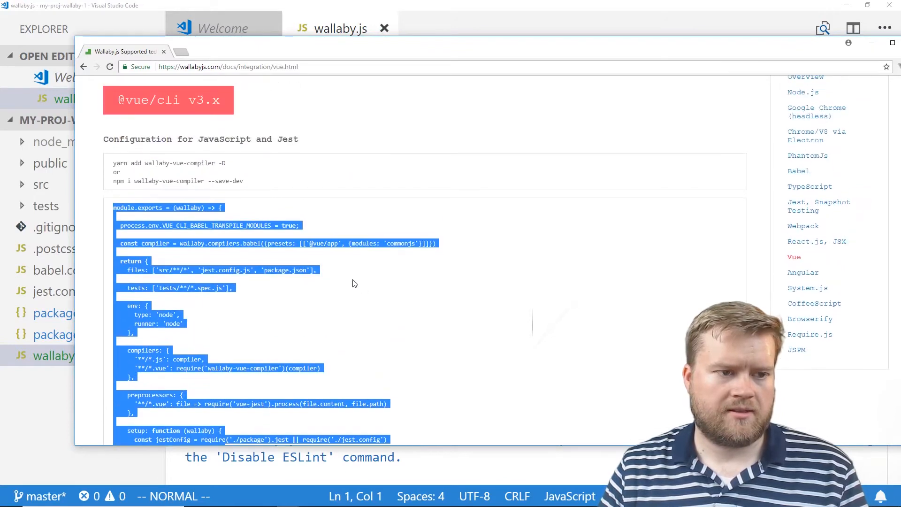
scroll("down", 3)
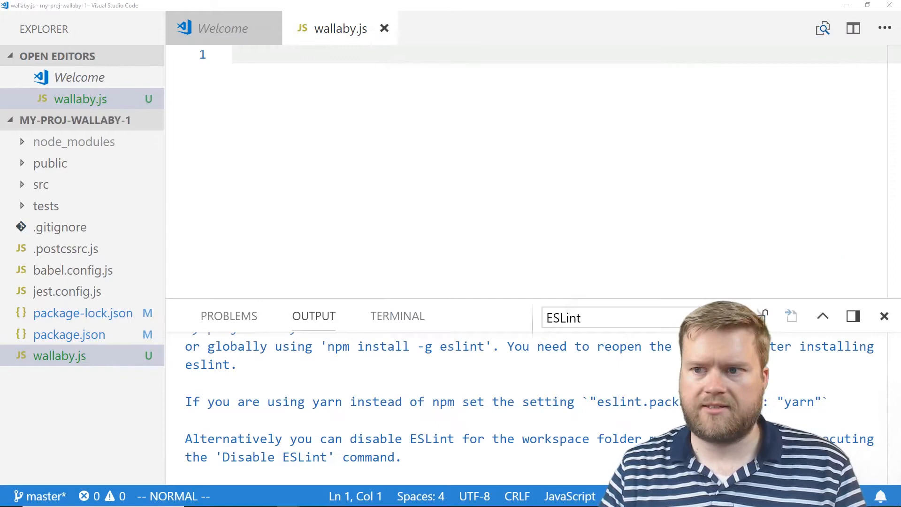
left_click(348, 115)
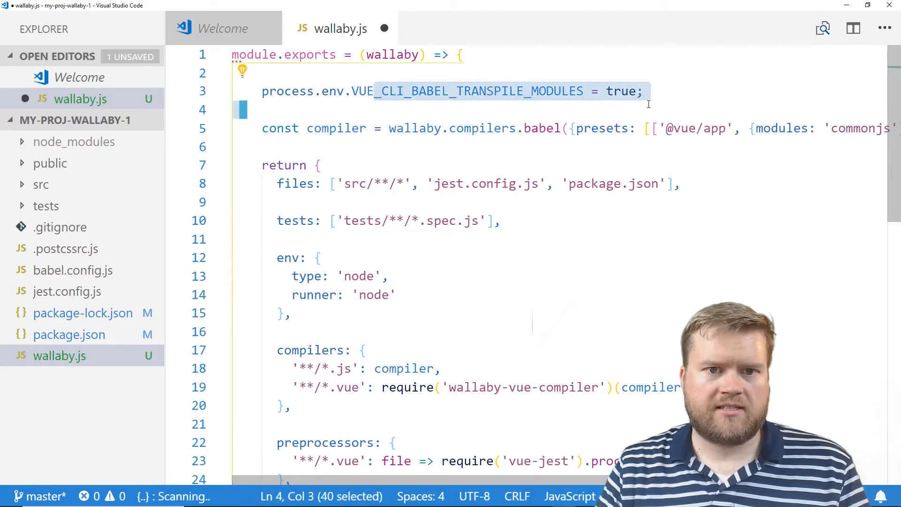
left_click(317, 91)
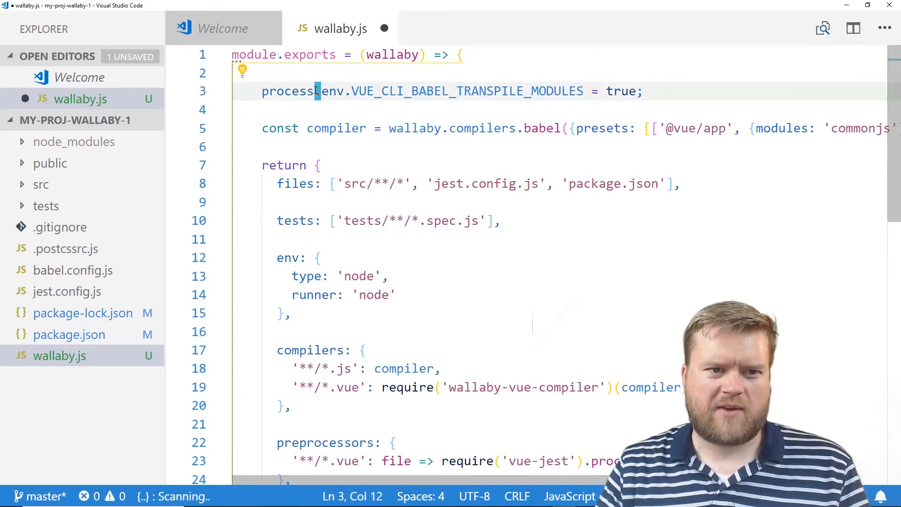
left_click_drag(315, 91, 477, 90)
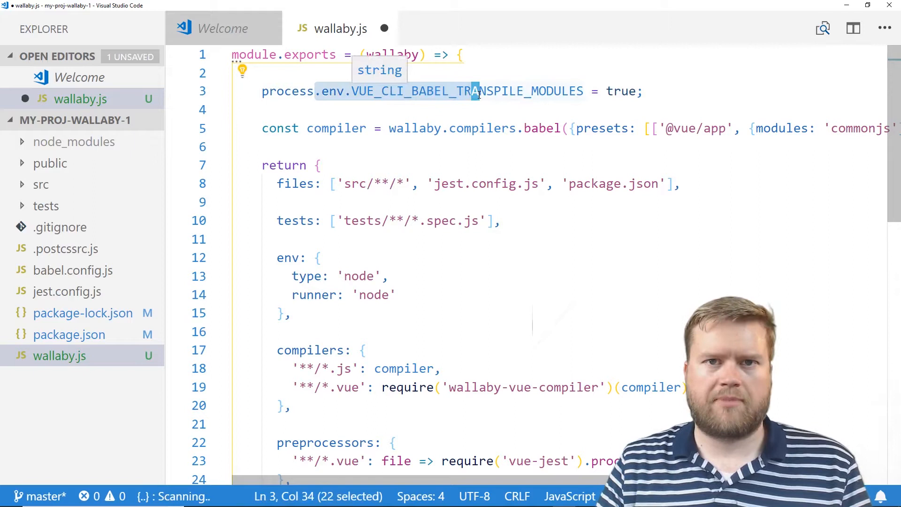
scroll("down", 3)
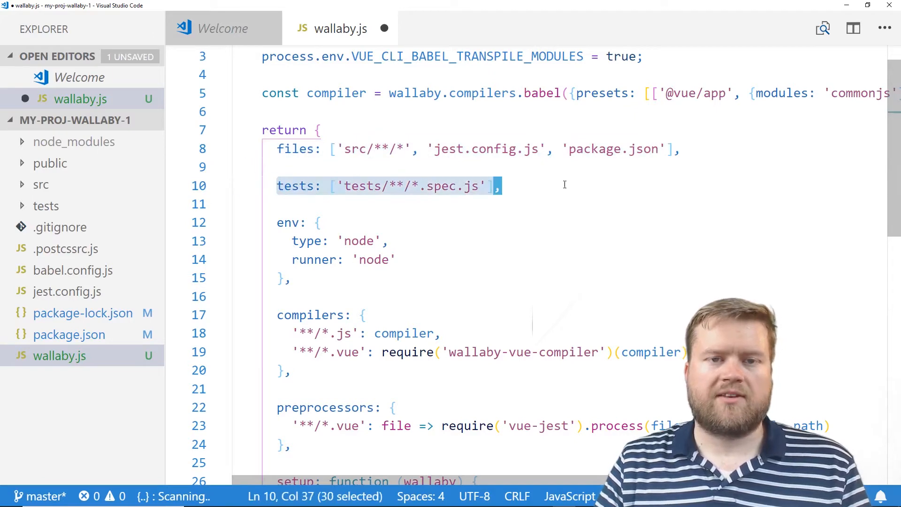
scroll("down", 3)
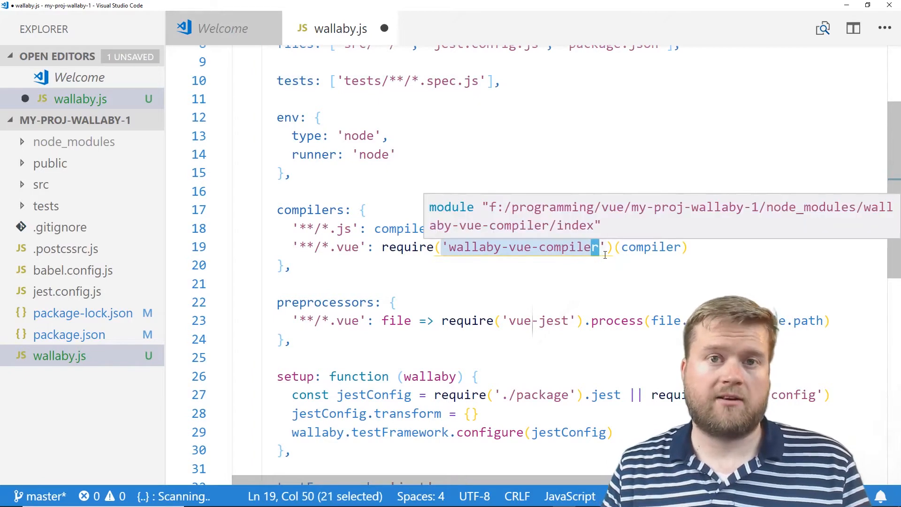
scroll("down", 3)
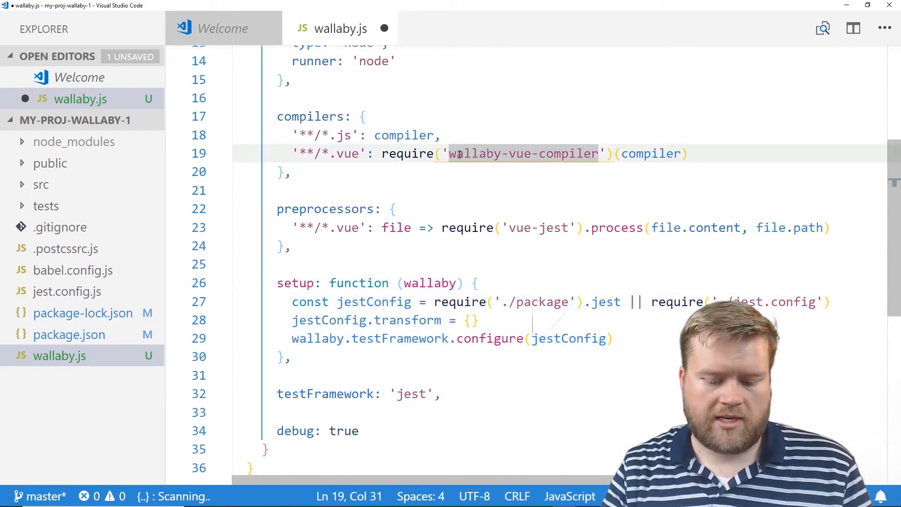
Search extensions for 'wallaby' to reach the installed Wallaby.js extension page
key("Ctrl+Shift+P")
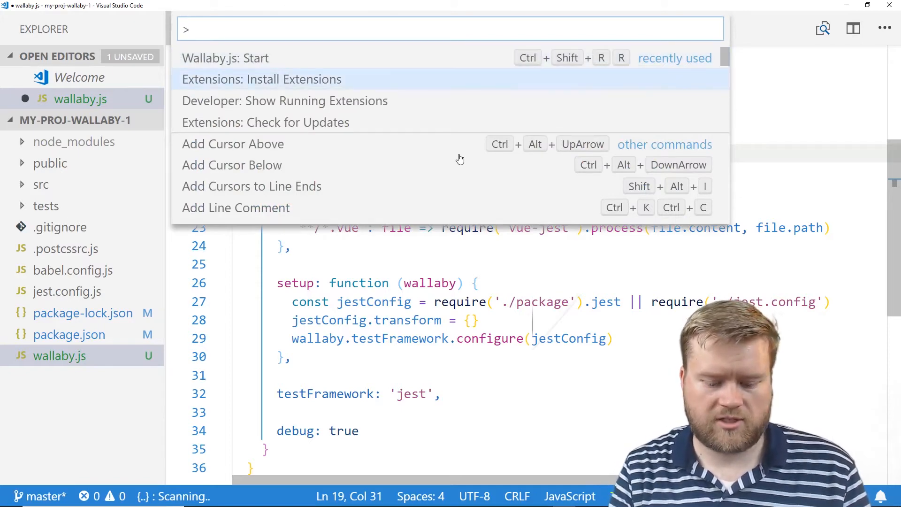
left_click(261, 79)
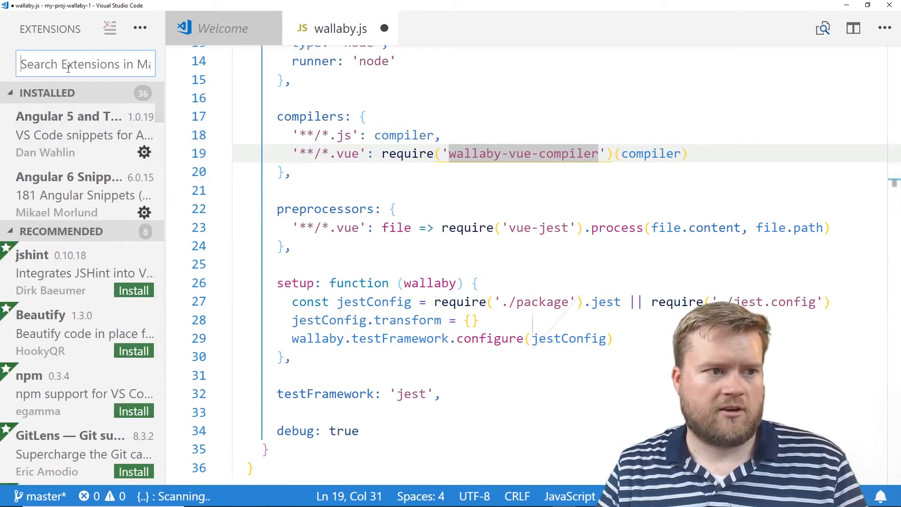
type("wallaby")
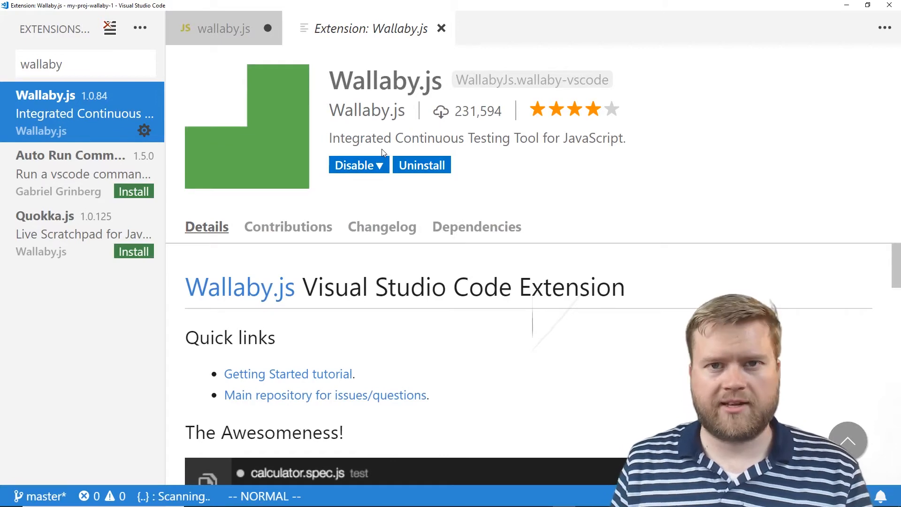
mouse_move(435, 111)
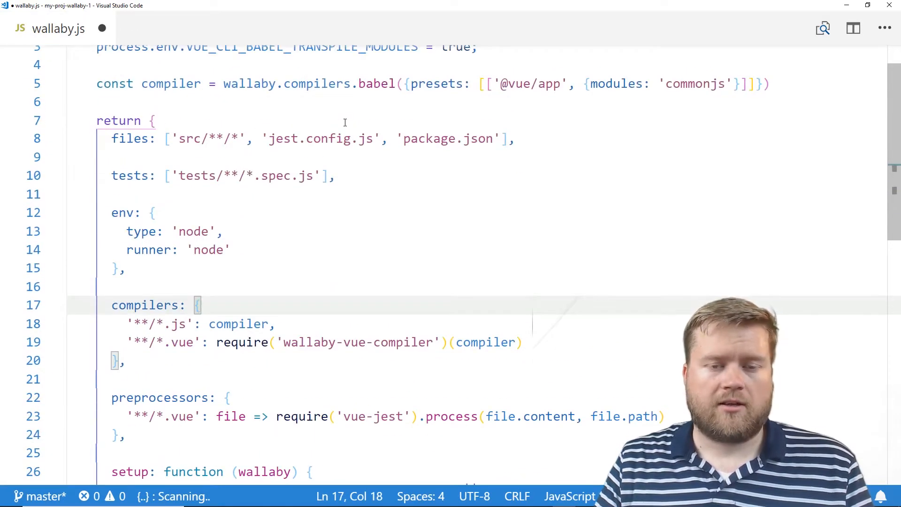
Start Wallaby.js on the project with the 'Wallaby.js: Start' command
scroll("down", 3)
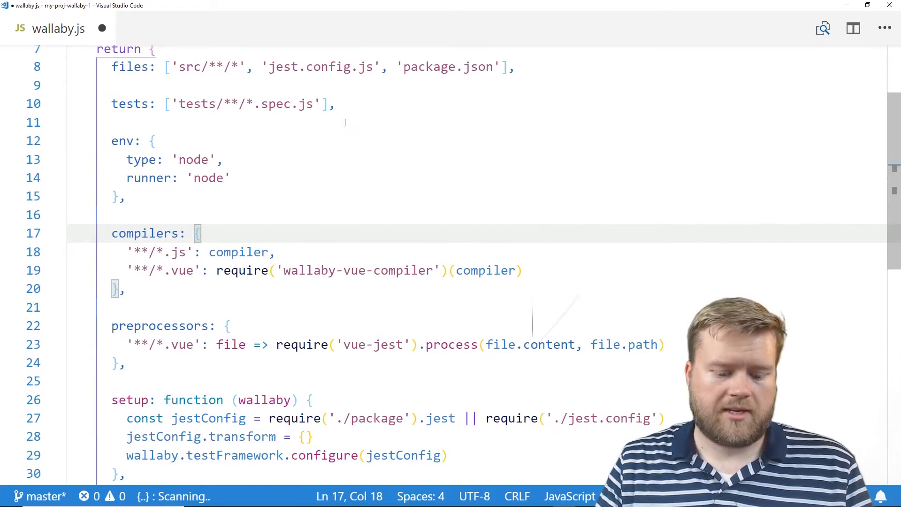
key("Ctrl+Shift+P")
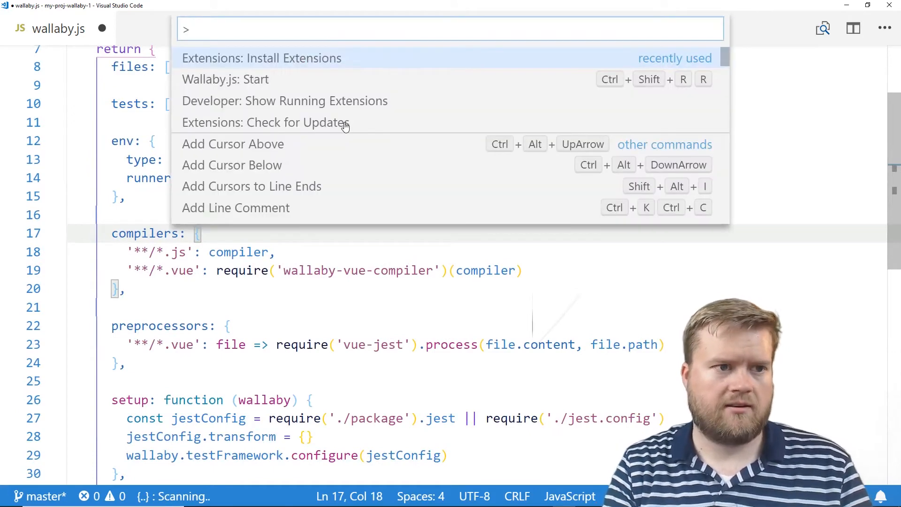
type("sta")
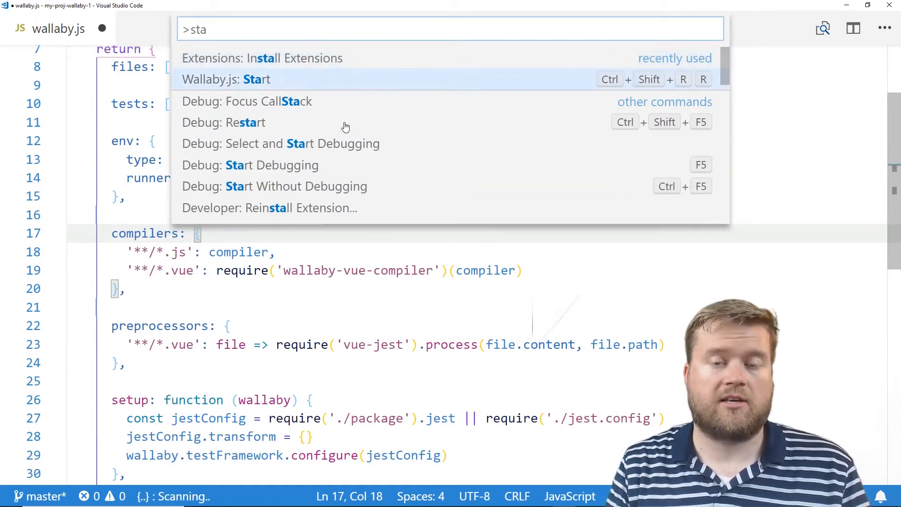
left_click(226, 80)
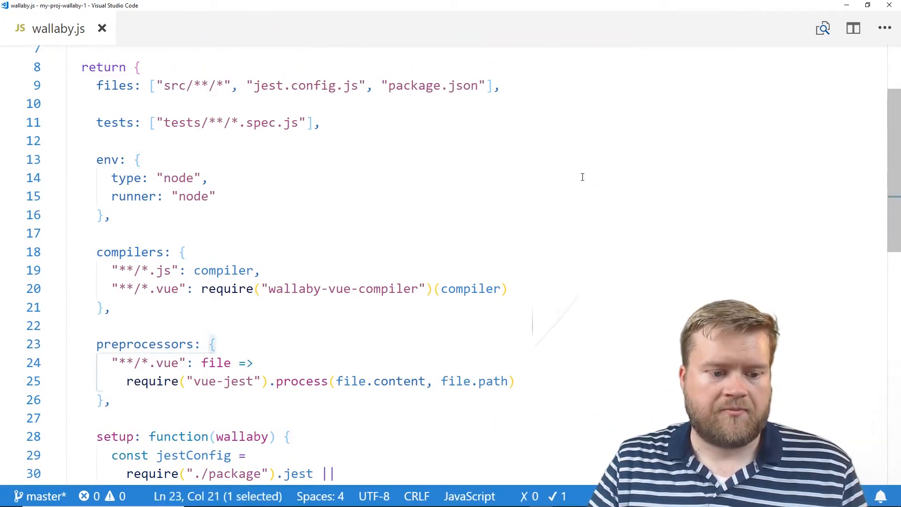
Open HelloWorld.spec.js through quick file search for 'spec'
key("ctrl+p")
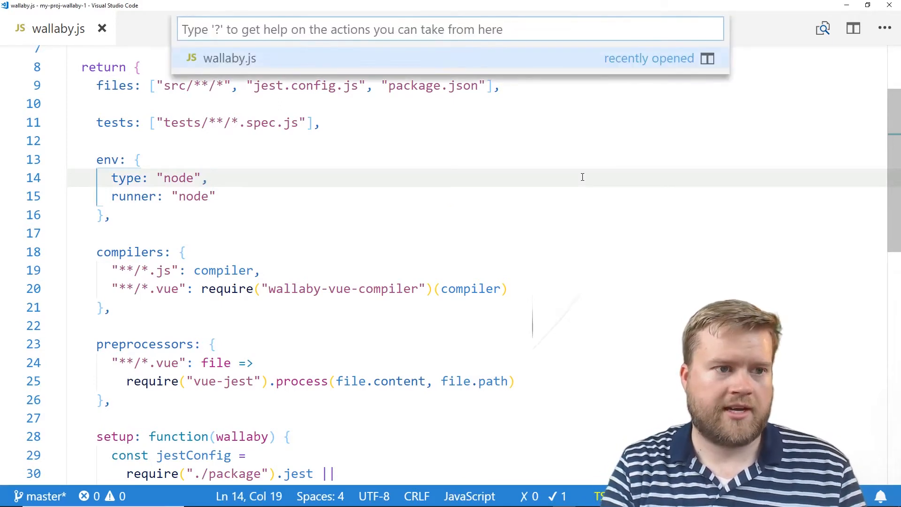
type("spec")
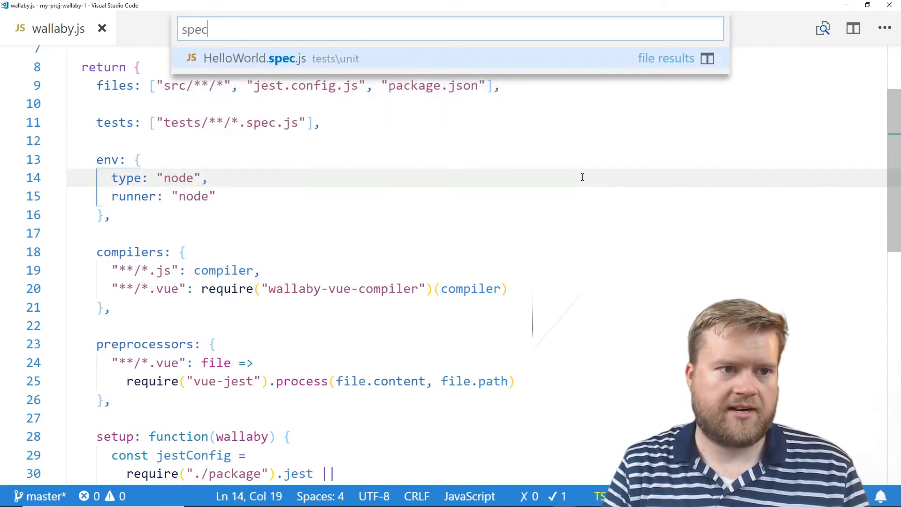
left_click(250, 58)
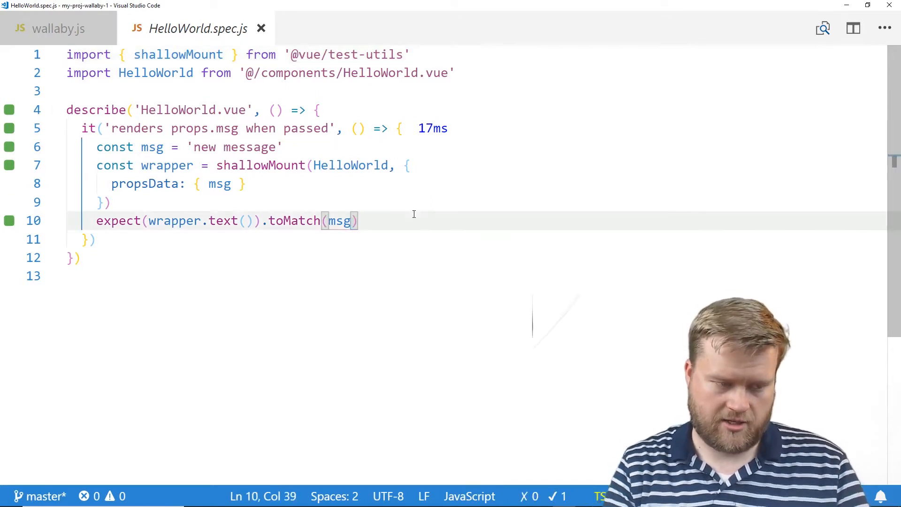
Append //? live-value comments to the shallowMount and propsData lines
type("//")
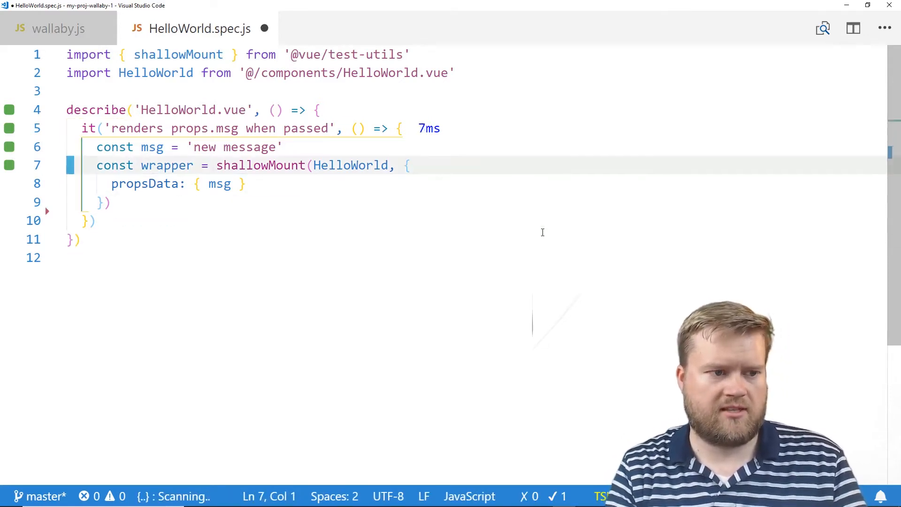
type("expect(wrapper.text()).toMatch(msg)")
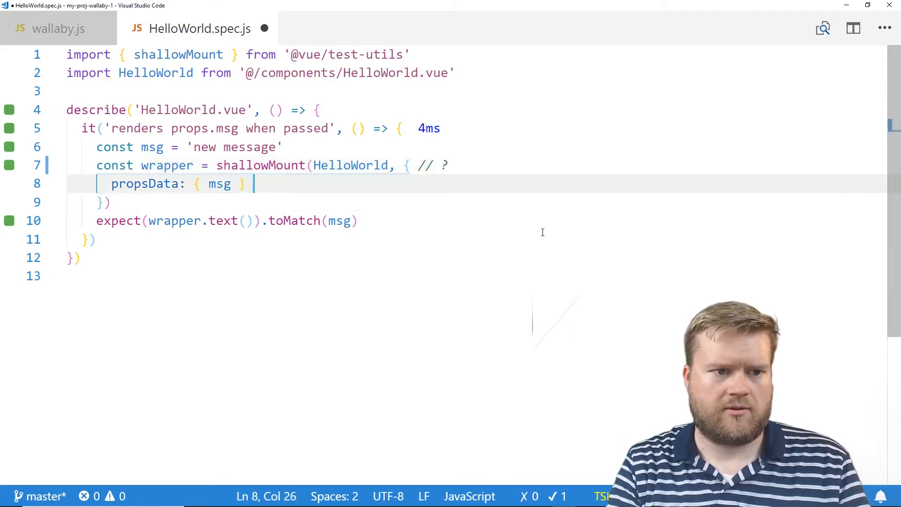
type("//?")
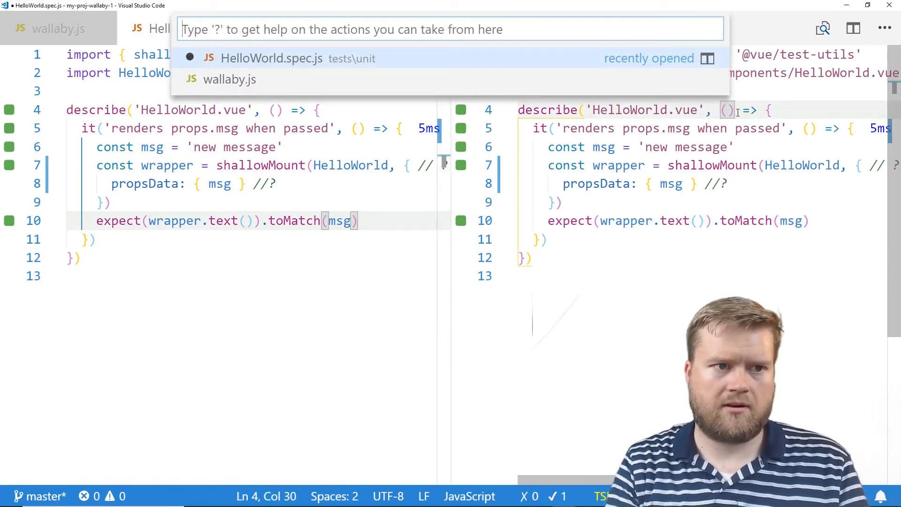
Open HelloWorld.vue from src\components in the second editor pane
type("hello")
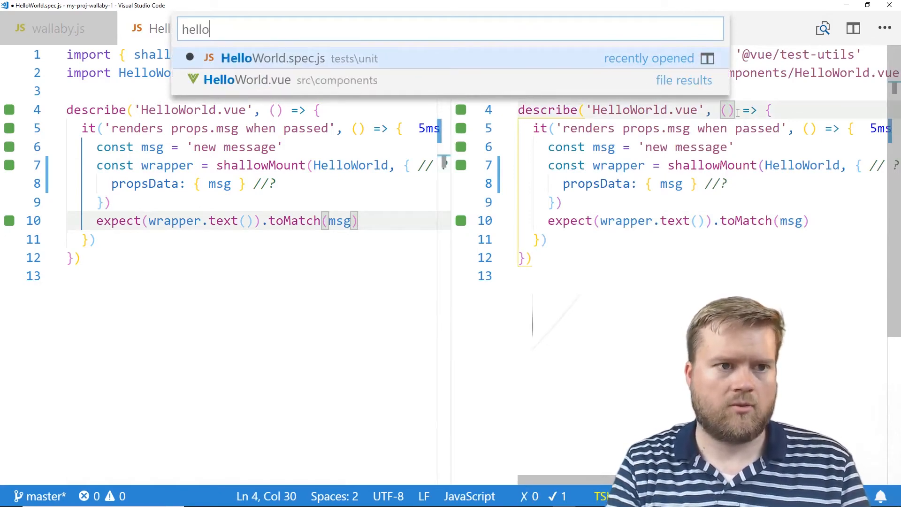
left_click(248, 80)
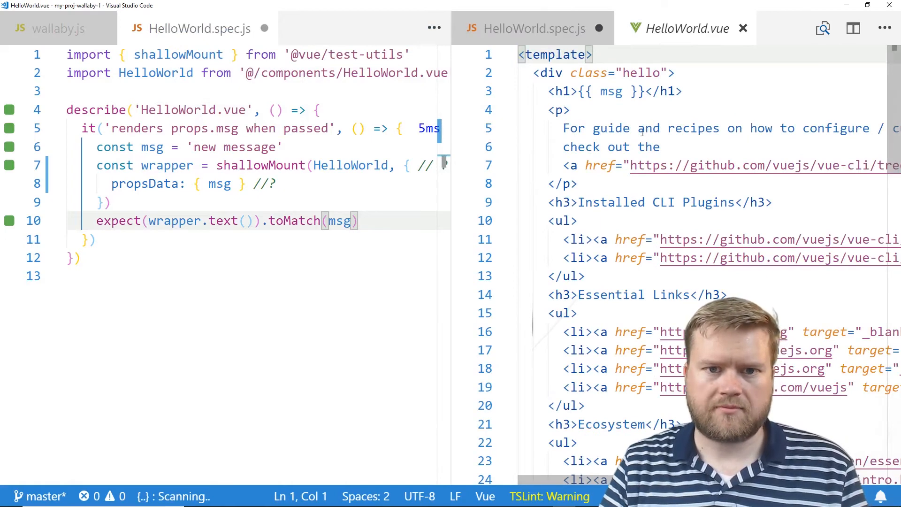
scroll("down", 3)
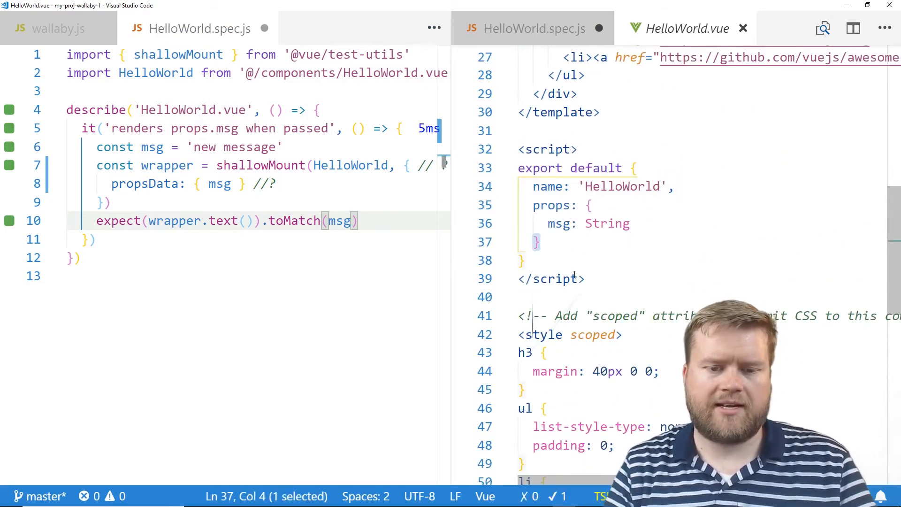
Add a methods block with add(a, b) returning a + b to HelloWorld.vue
type("methods: {")
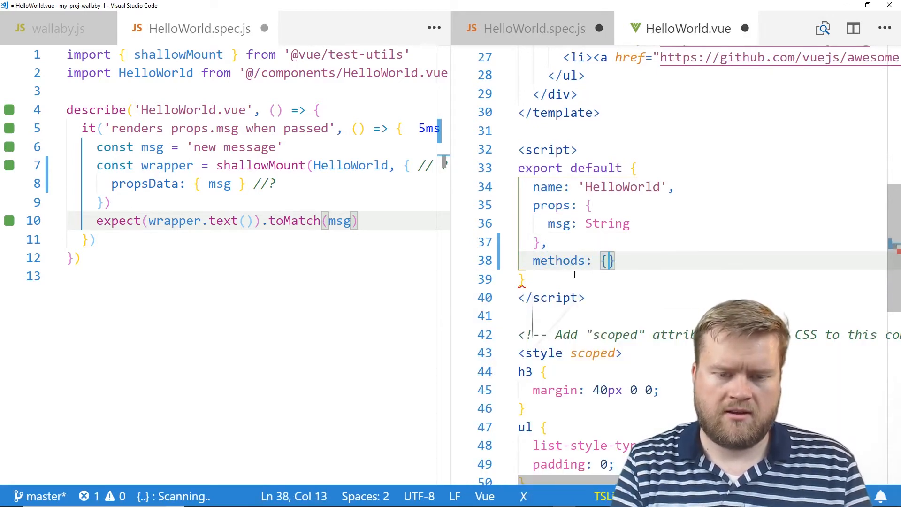
type("add()")
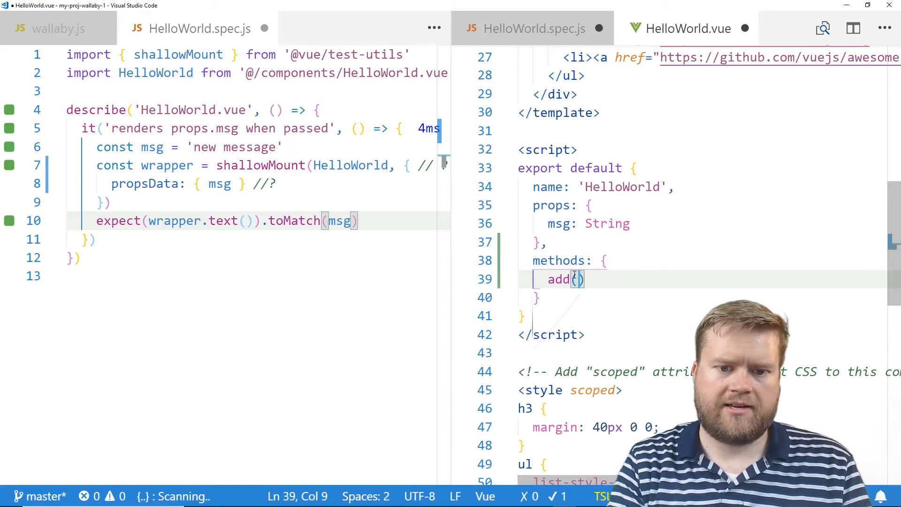
type("a,b")
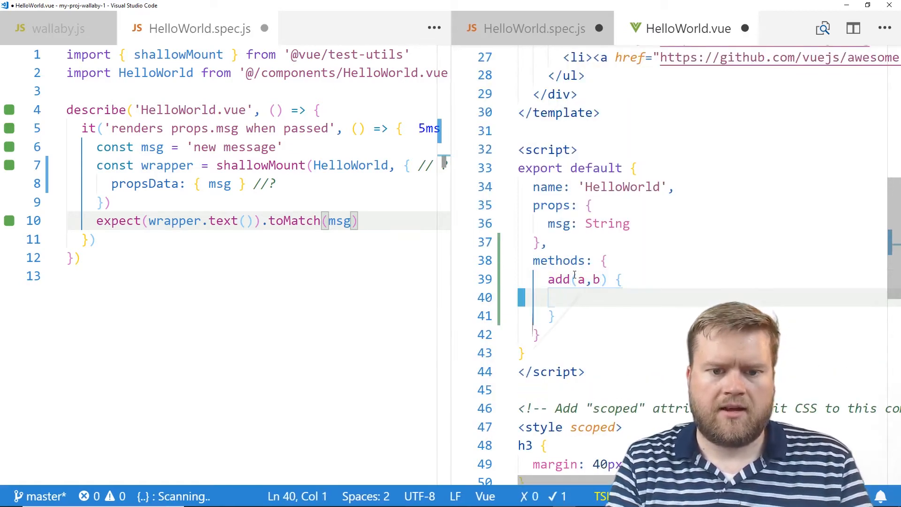
type("return a")
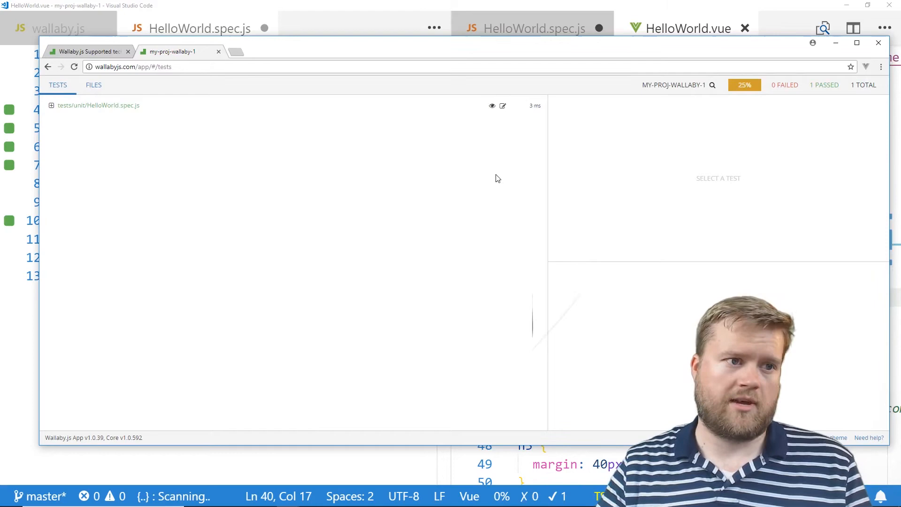
Inspect HelloWorld.vue in the Wallaby Files view, where add's return line is uncovered
left_click(93, 84)
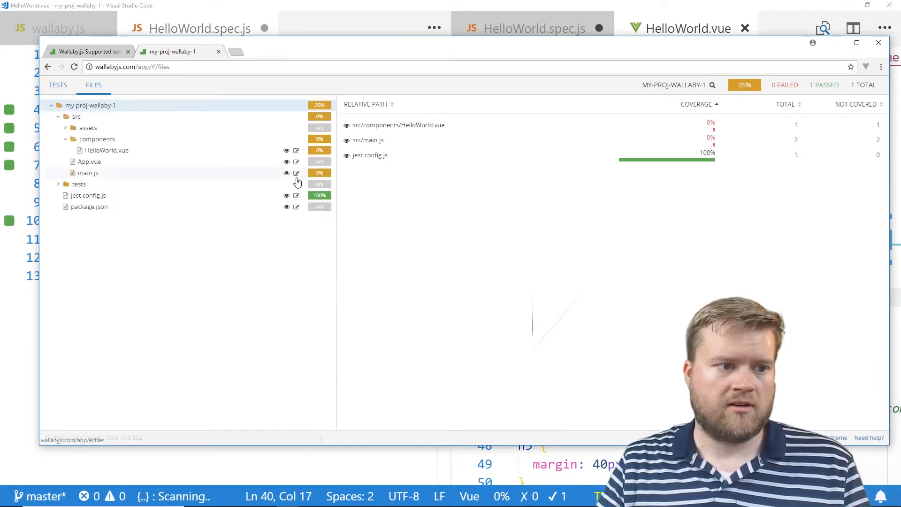
left_click(107, 150)
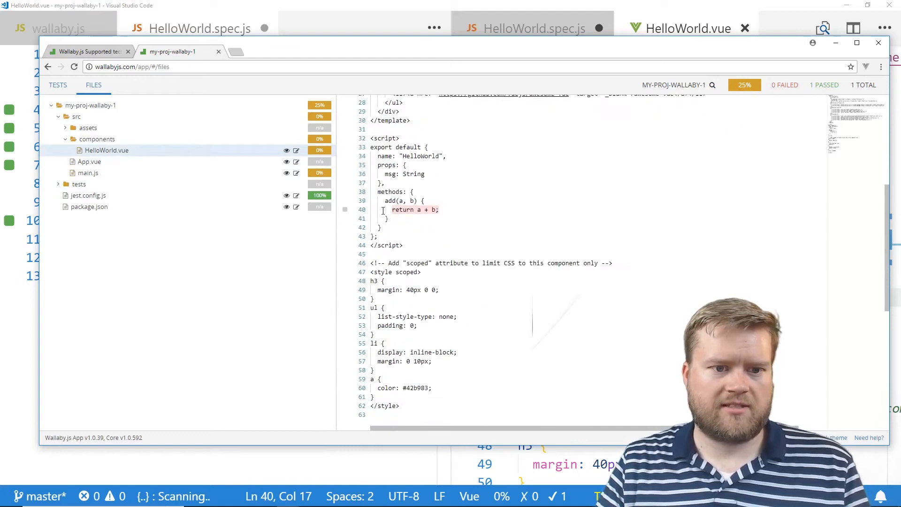
left_click_drag(384, 200, 388, 218)
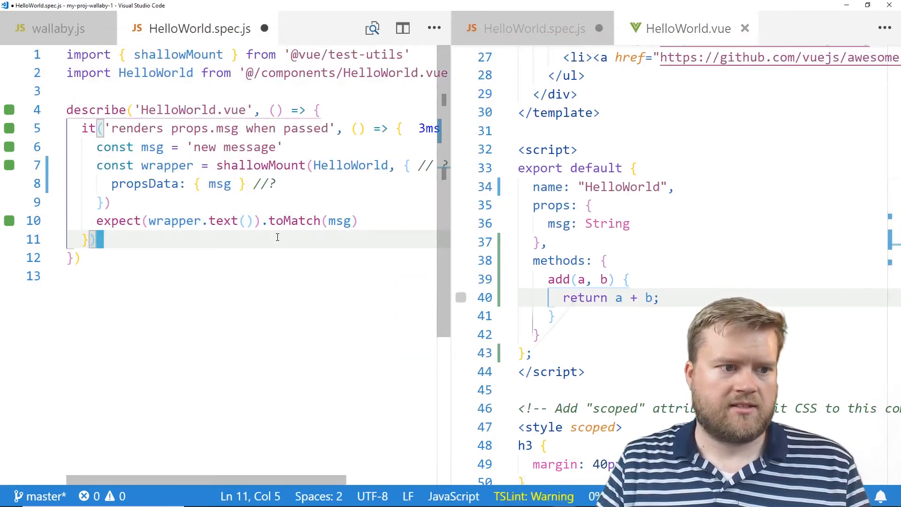
Start an it('test add') block that shallow-mounts HelloWorld into wrapper
key("Enter")
type("it('")
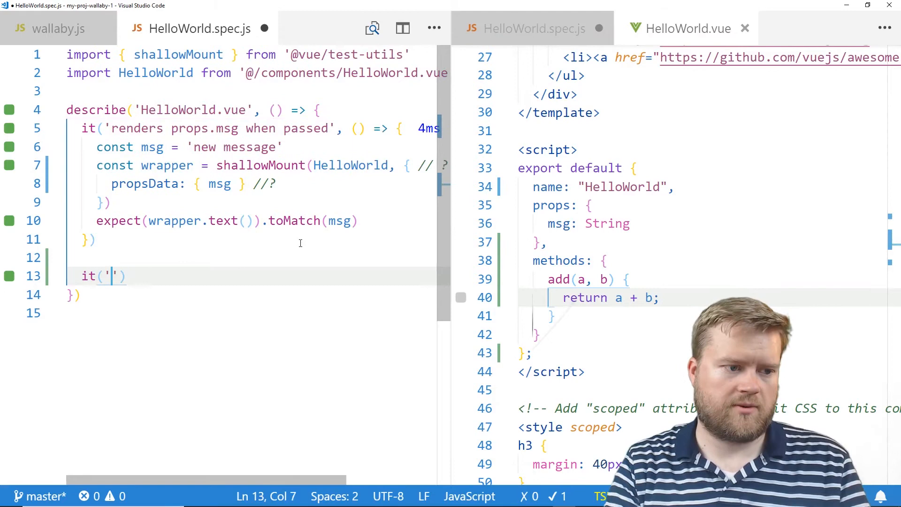
type("test add")
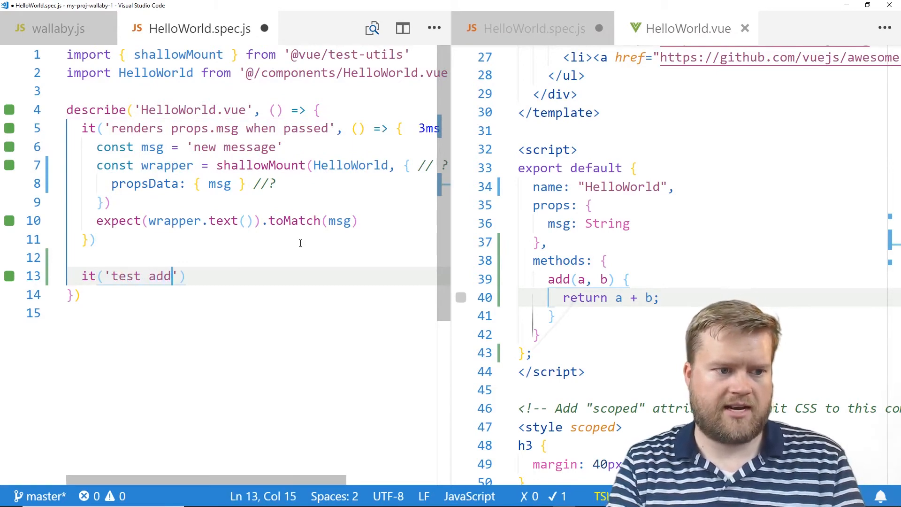
type(", ()")
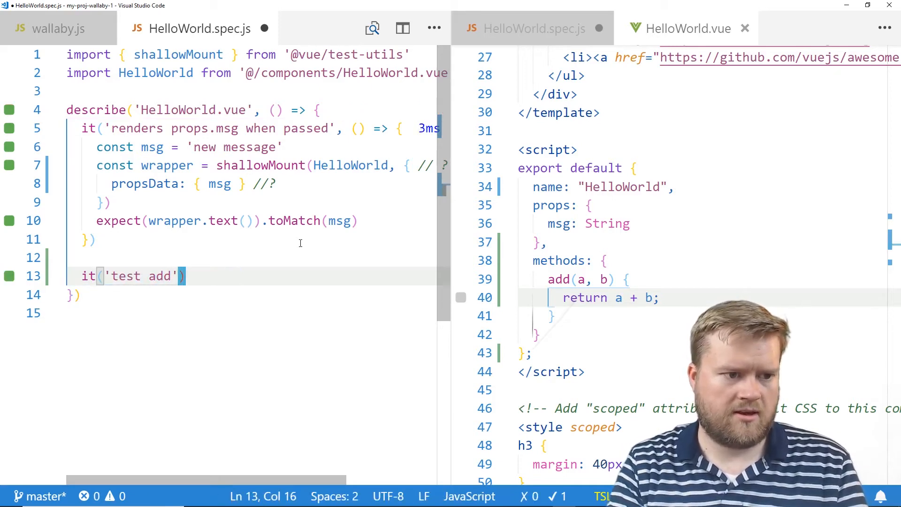
type("()")
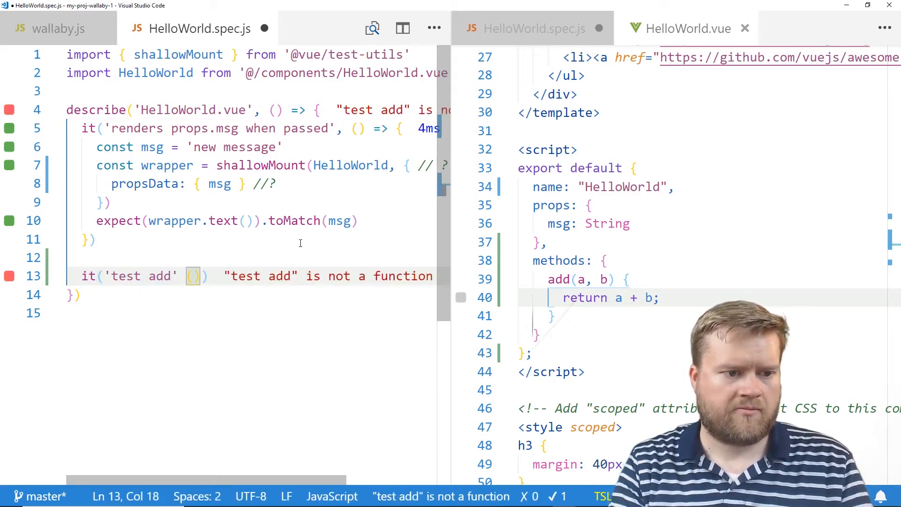
type("=> {")
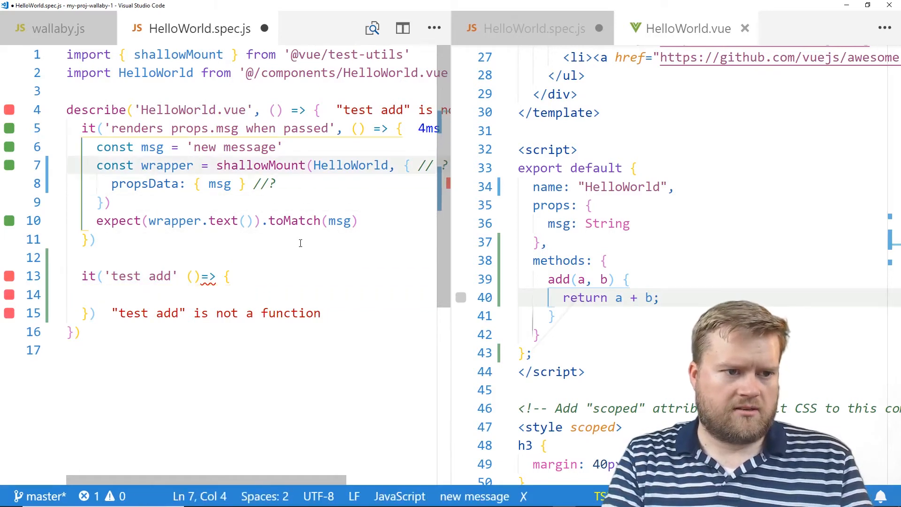
type("const wr")
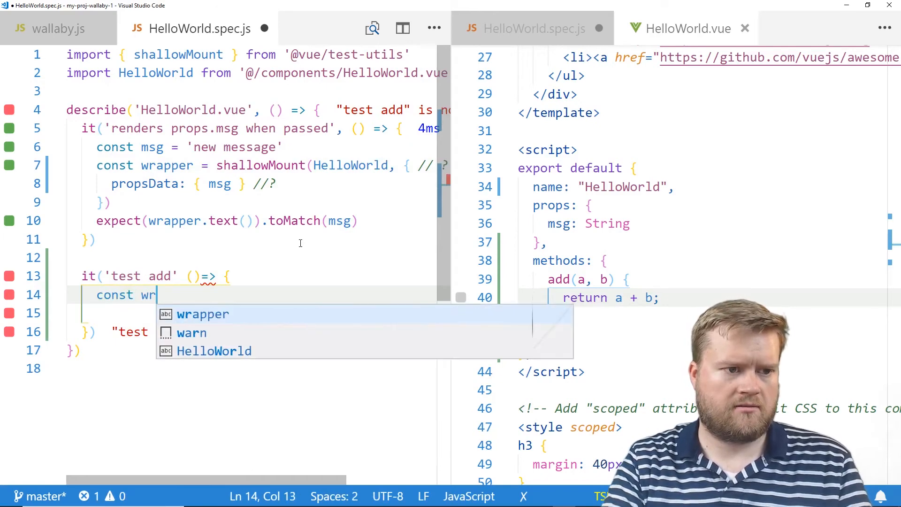
type("apper = shall")
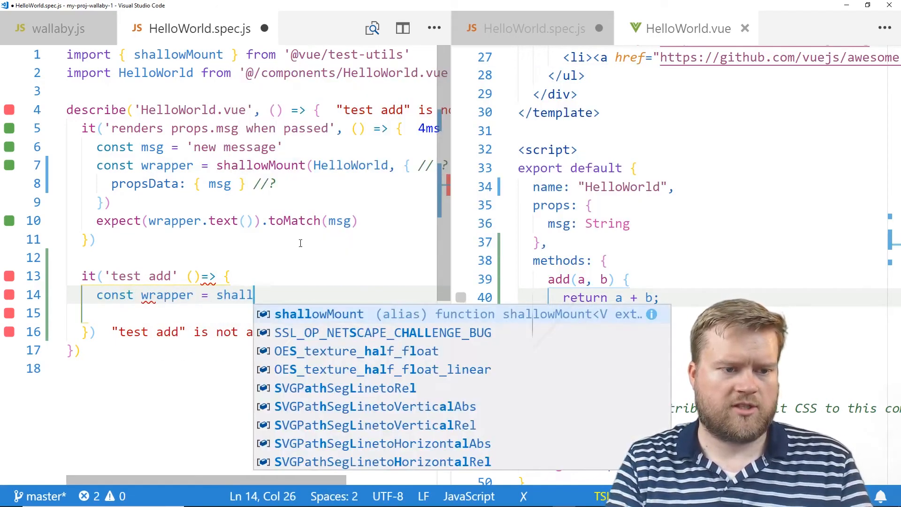
type("oW")
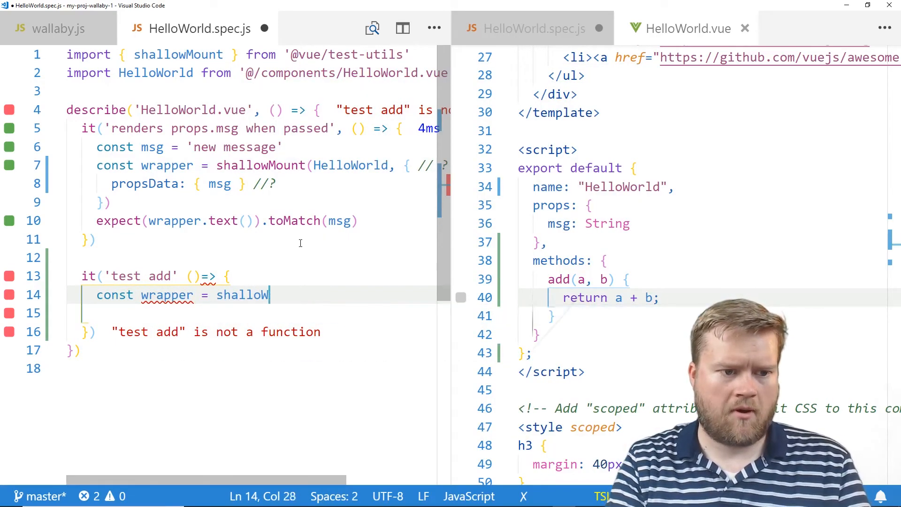
type("wMount(HelloWorld);")
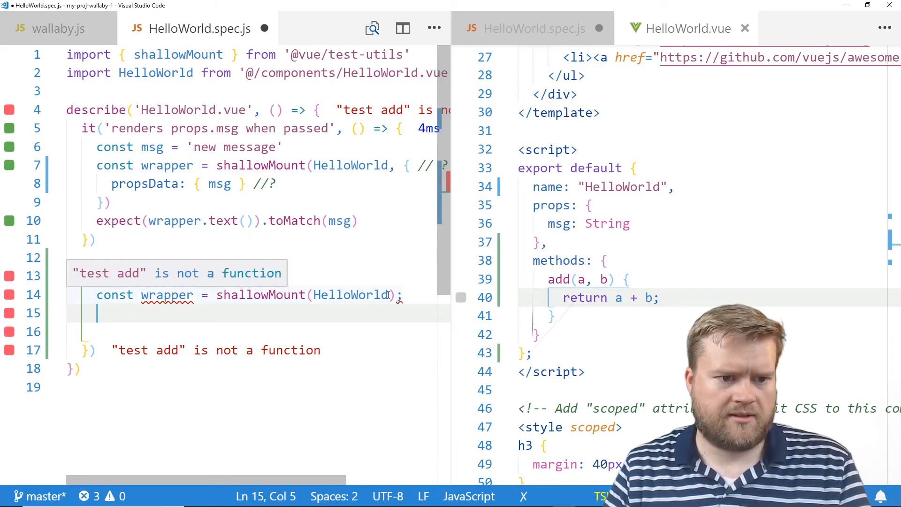
type("it('test add' ()=> {")
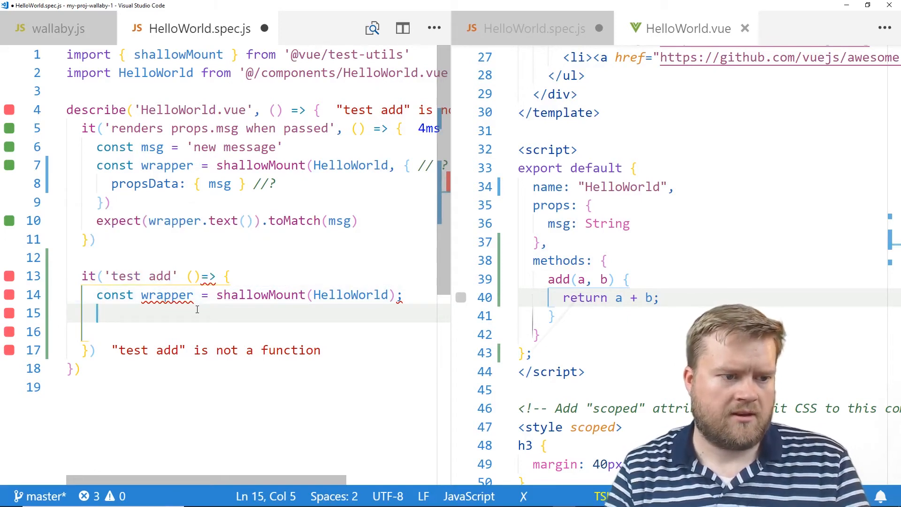
Add the assertion expect(wrapper.vm.add(5,3)).toBe(9) to the new test
type("wrapper.")
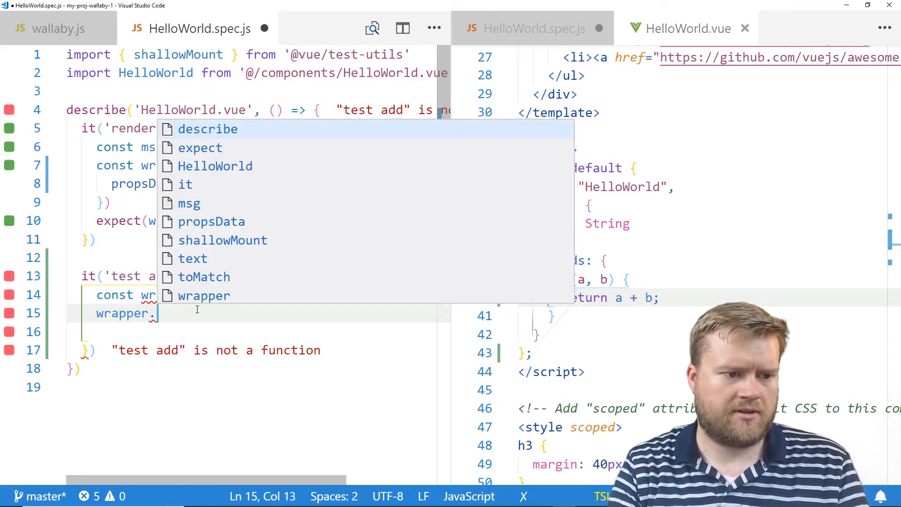
type(".vm.add")
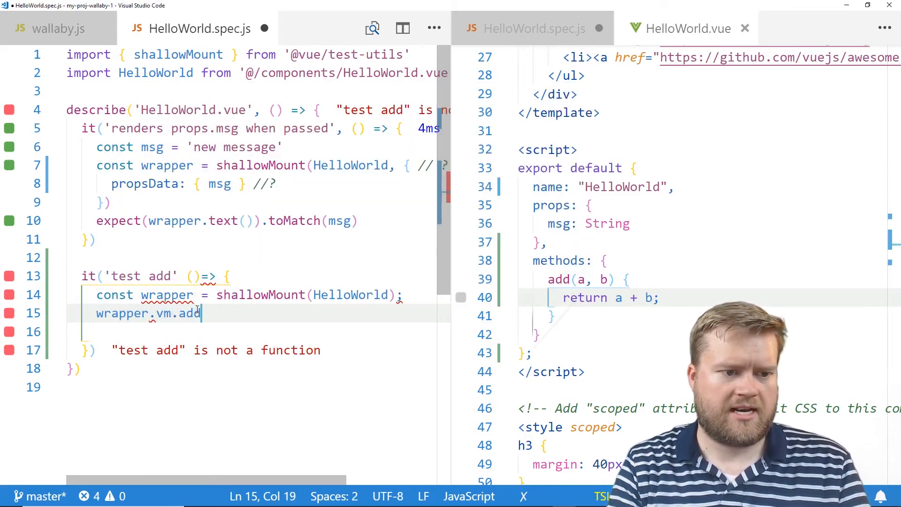
type("(5,3)")
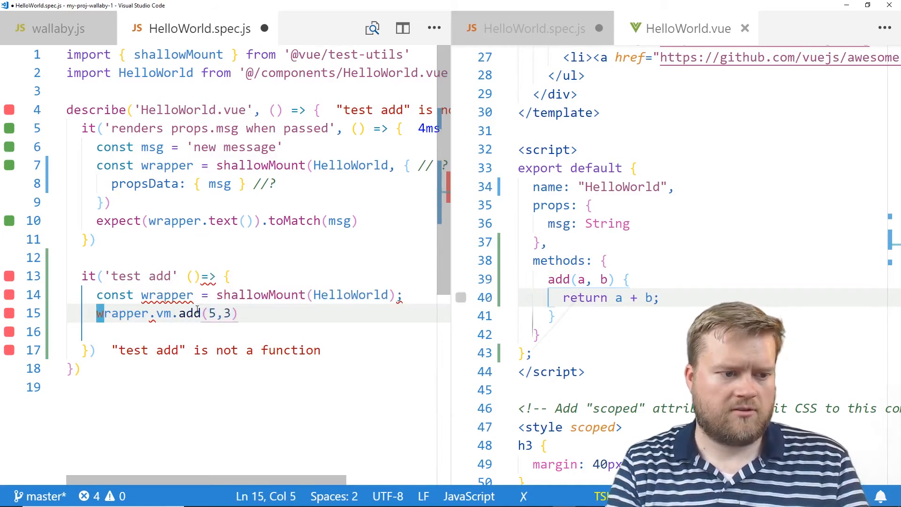
type("expect(")
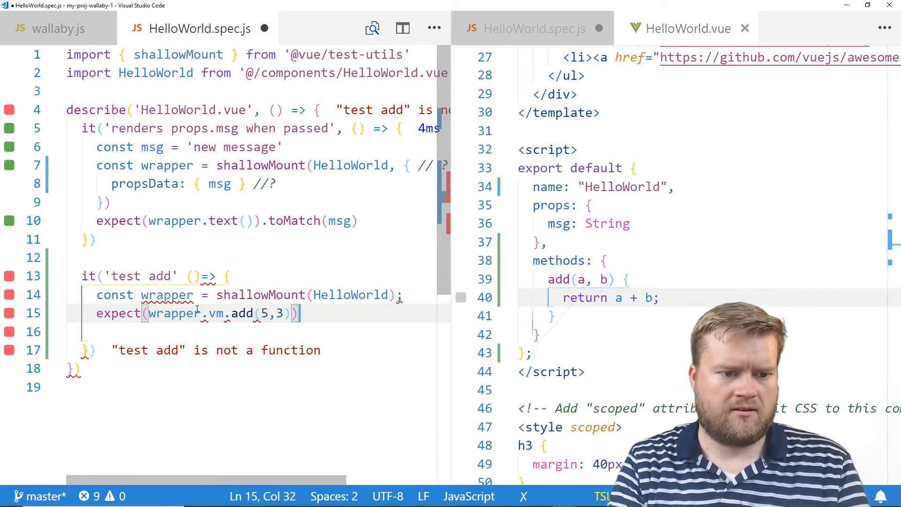
type(".toBe()")
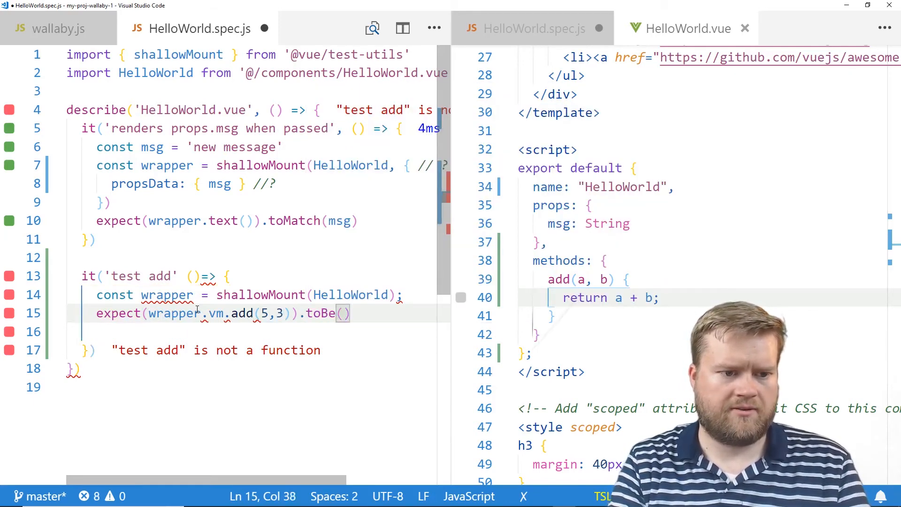
type("9")
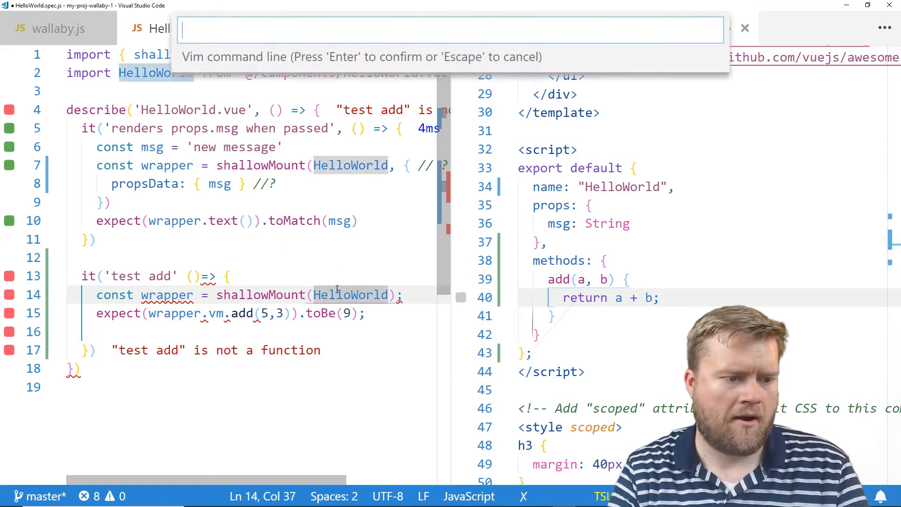
Save HelloWorld.spec.js with Vim :w and view 100% coverage in the Wallaby app
key("Escape")
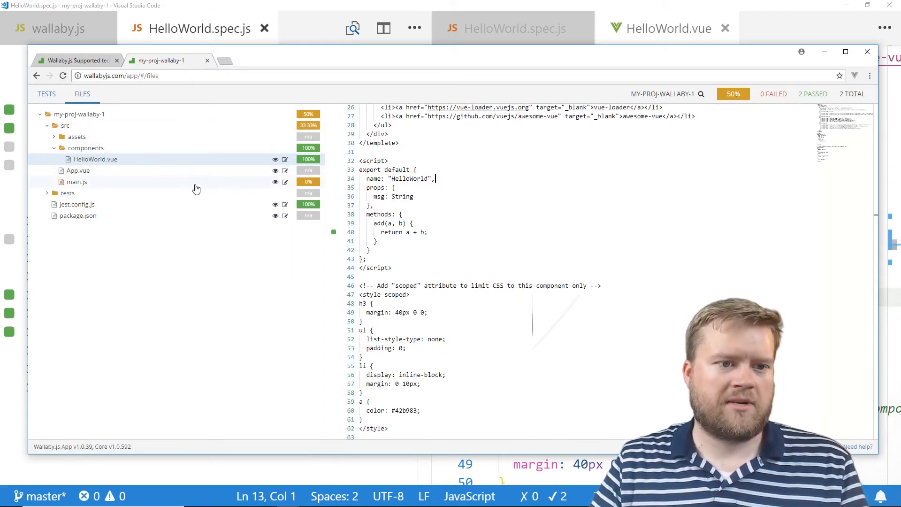
Select main.js in the Wallaby app to review its uncovered lines at 0% coverage
left_click(77, 182)
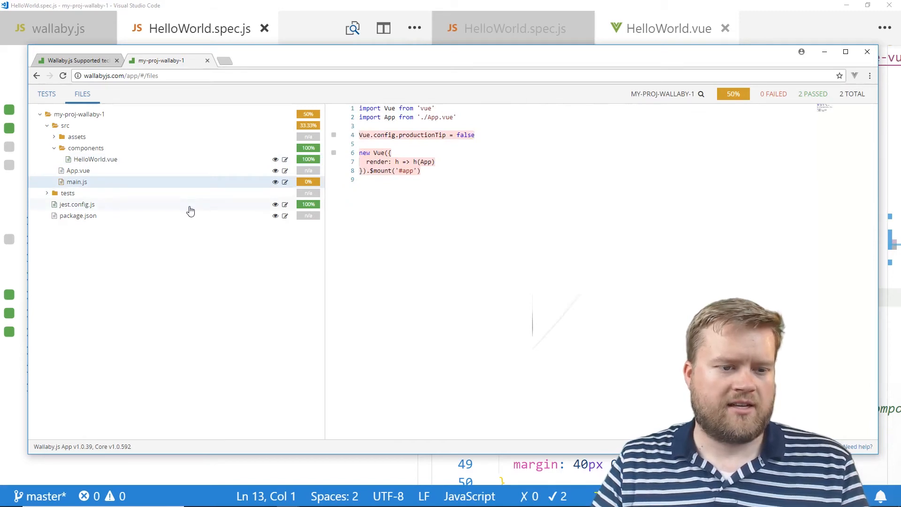
mouse_move(202, 184)
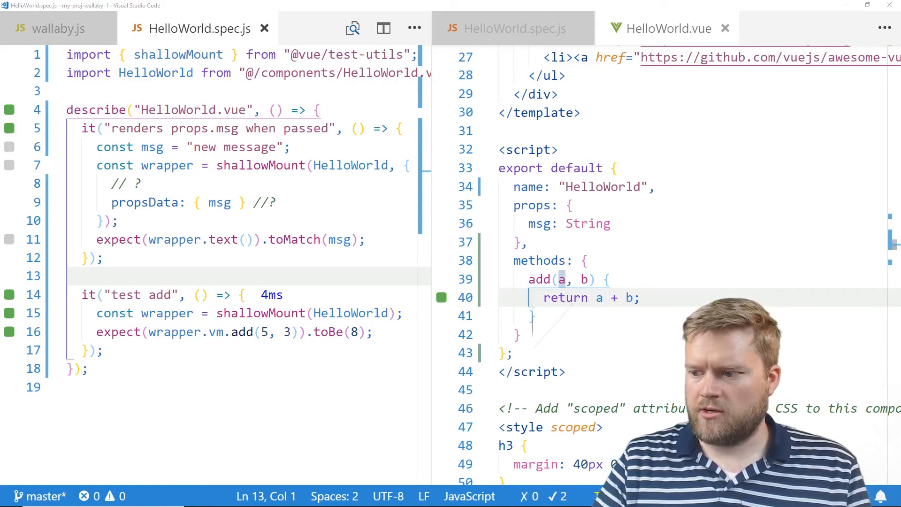
In wallaby.js, add filesWithNoCoverageCalculated for src/main.js, src/router.js and jest.config.js after env
left_click(115, 221)
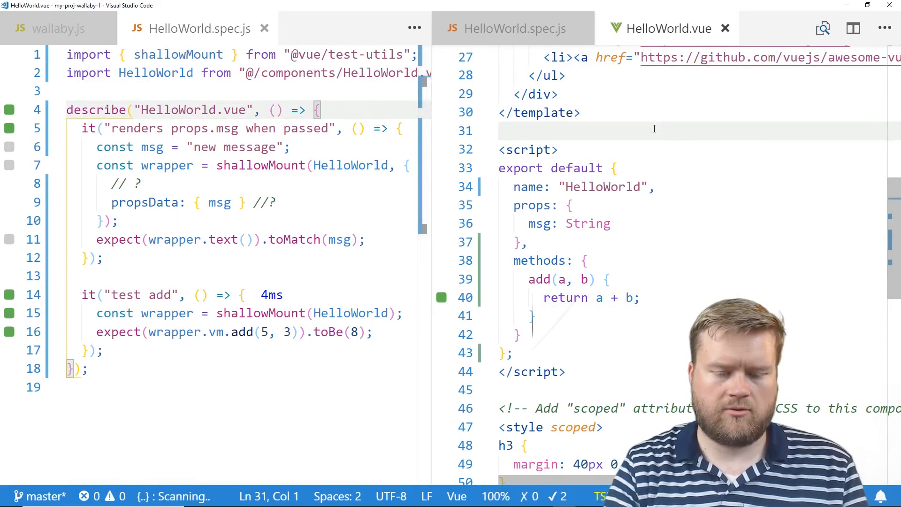
left_click(750, 28)
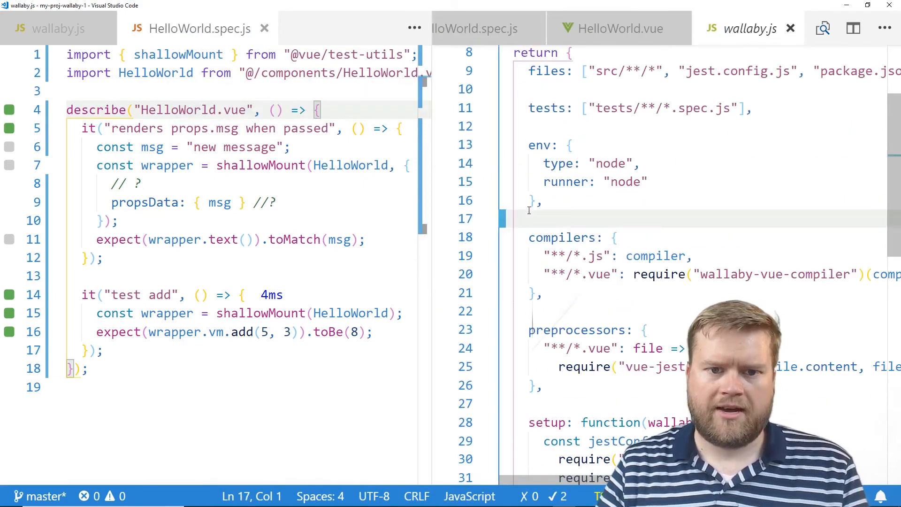
left_click(531, 200)
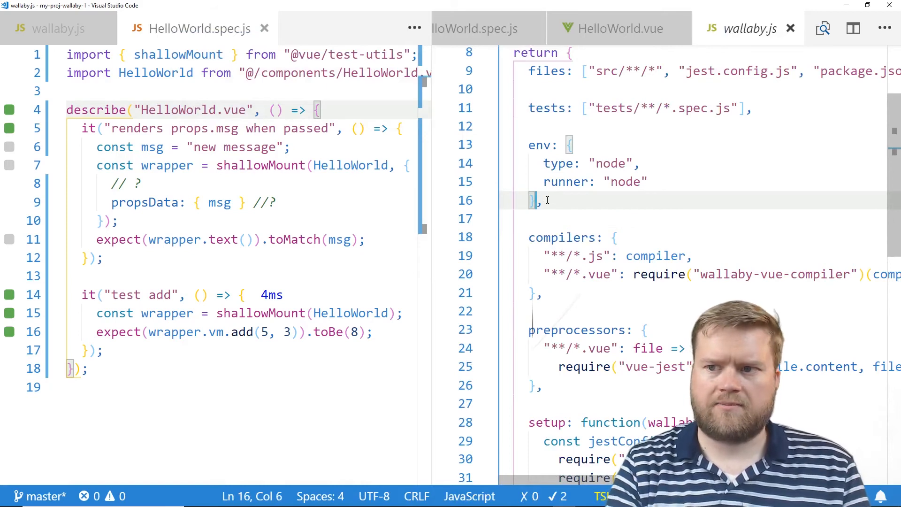
type("filesWithNoCoverageCalculated")
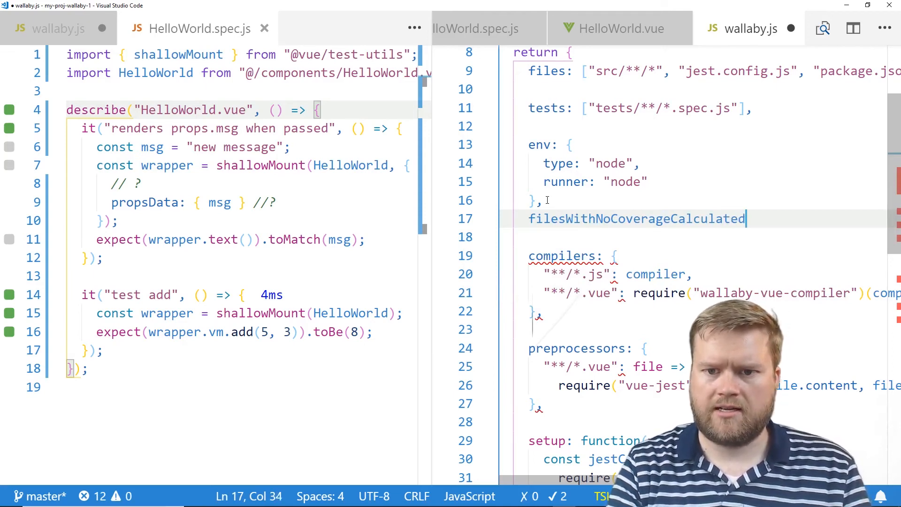
key("BackSpace")
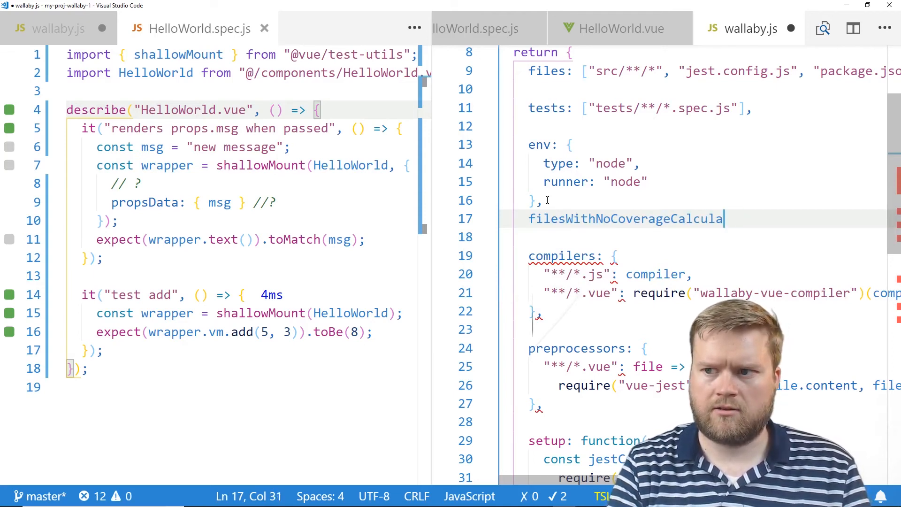
type("d: [")
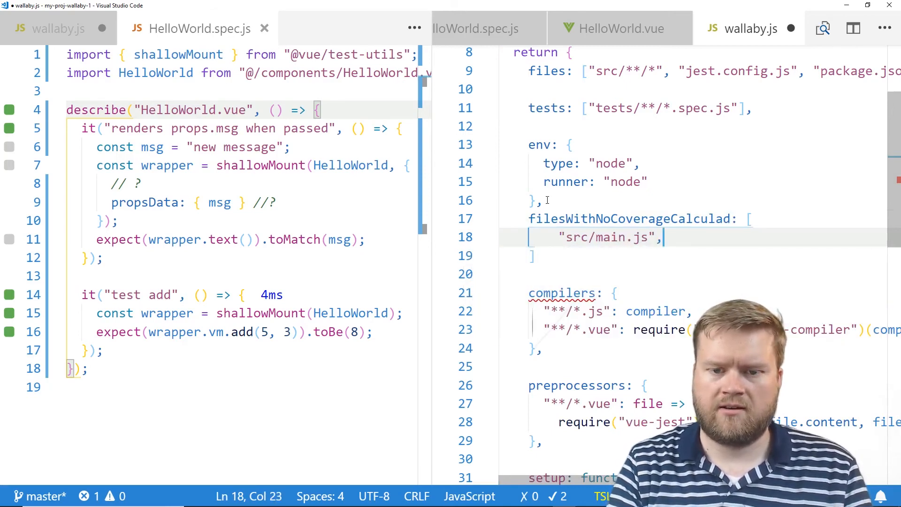
type("\"src/")
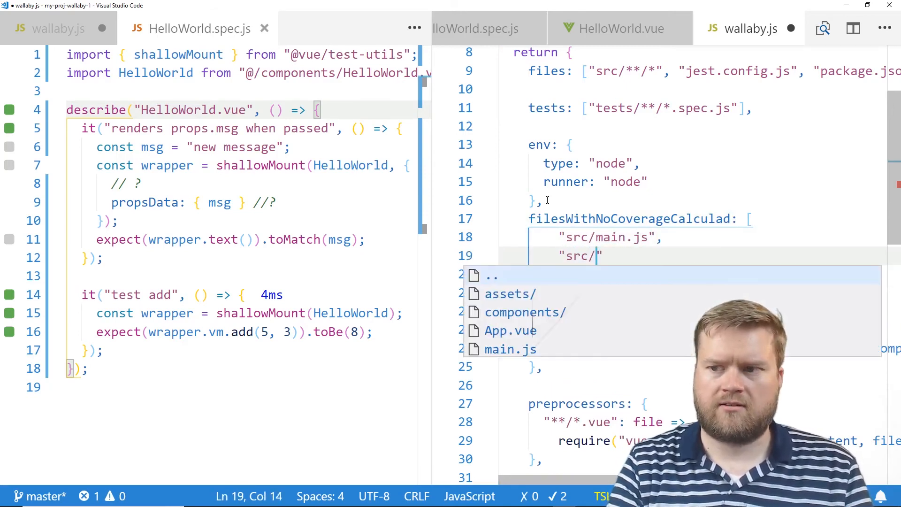
type("router.js\",")
type("\"jest")
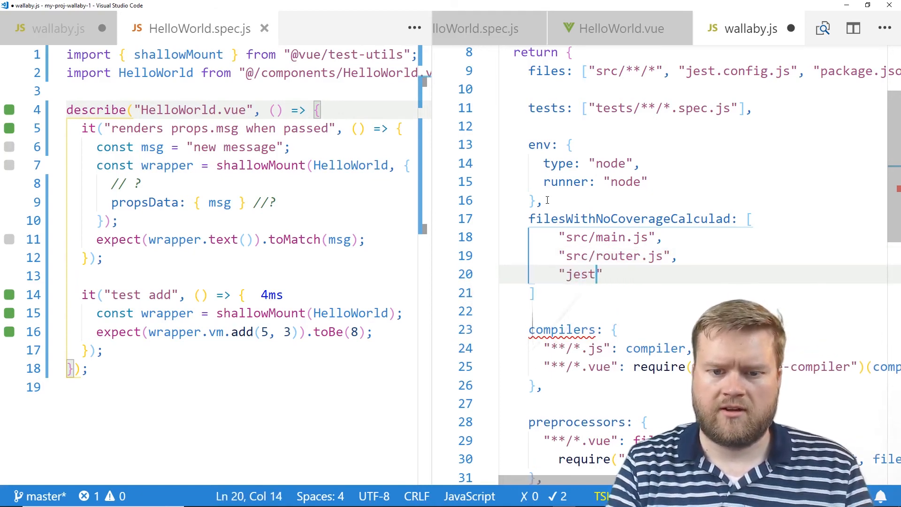
type(".config.js")
left_click(711, 293)
type(",")
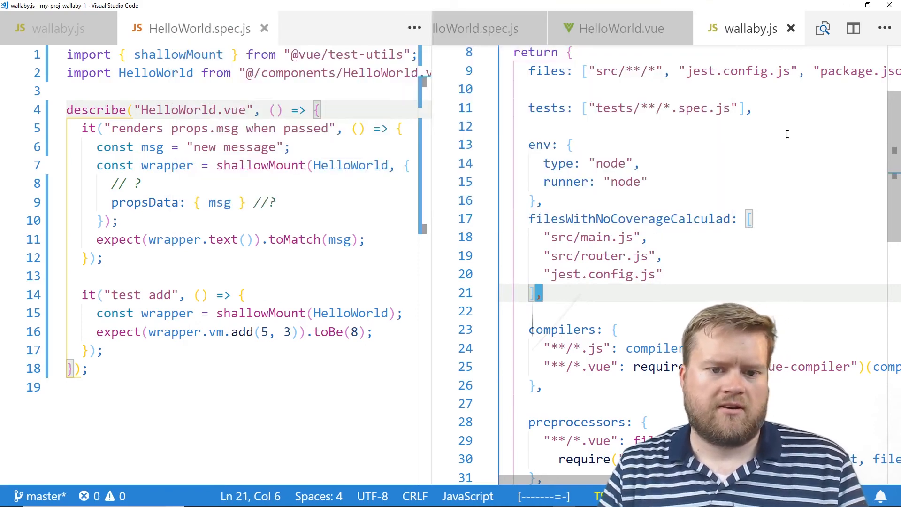
mouse_move(629, 218)
type("te")
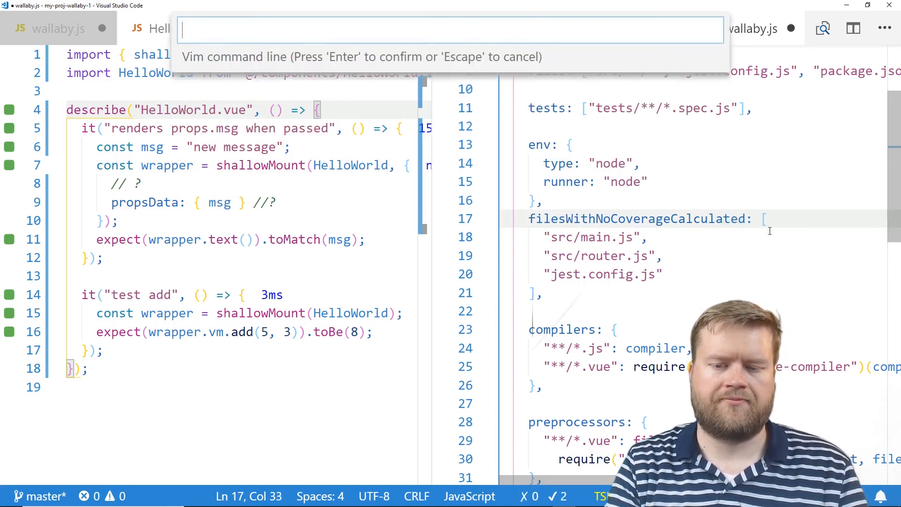
Save wallaby.js and check the Wallaby app shows 100% coverage with main.js and jest.config.js n/a
key("Escape")
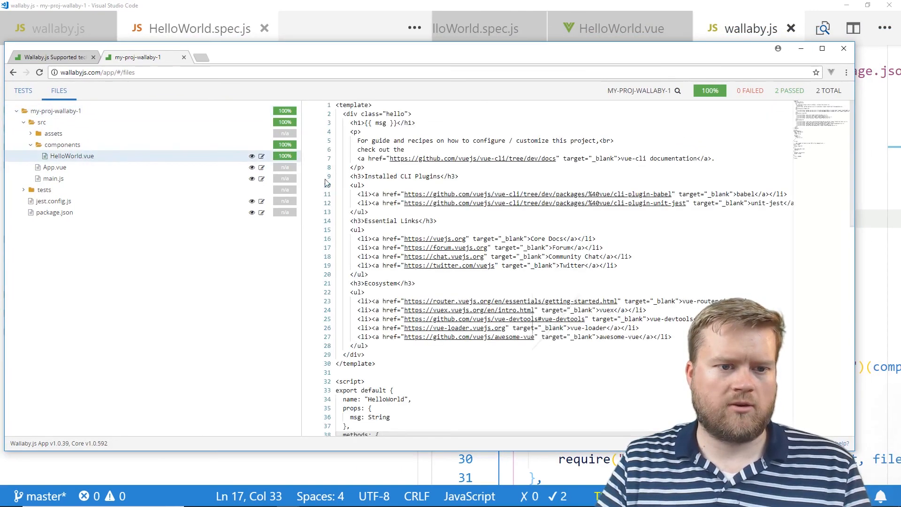
scroll("down", 3)
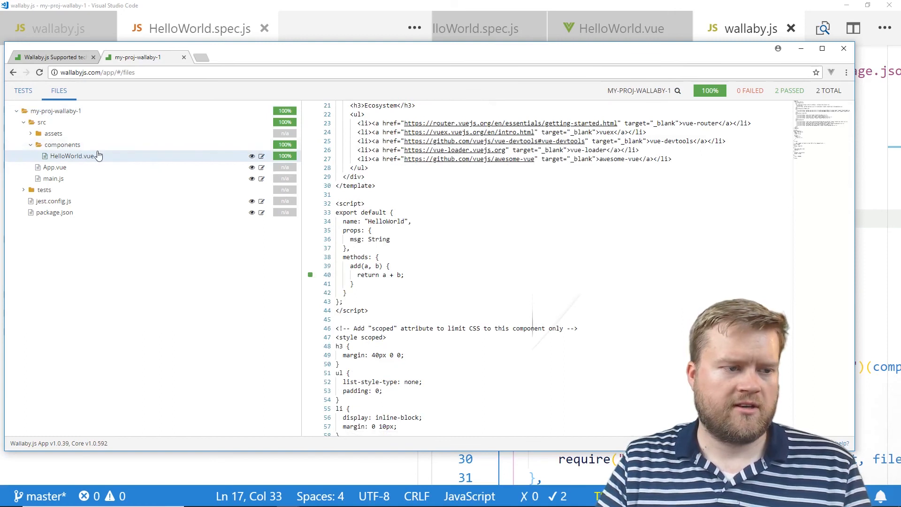